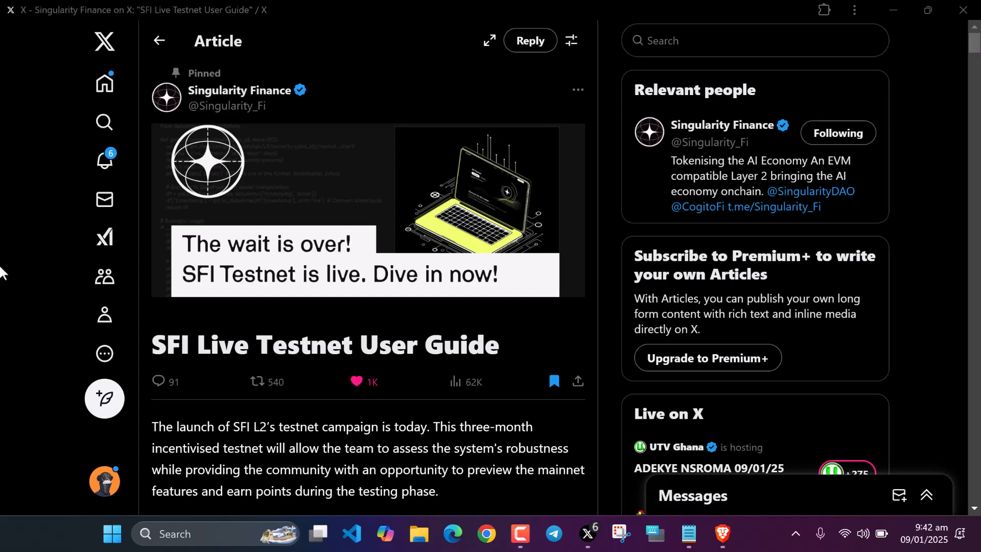
{"action": "mouse_move", "coordinate": [67, 391]}
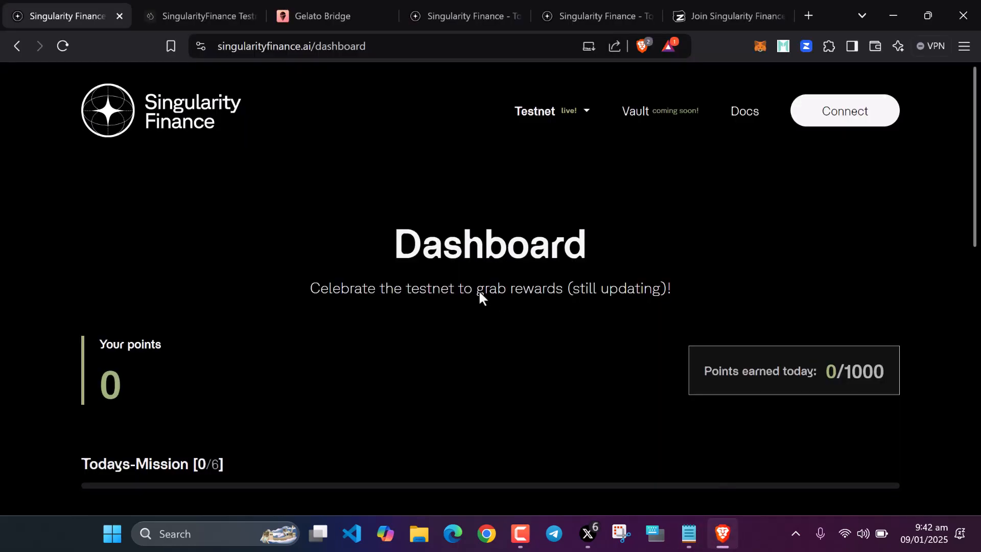
- Review the testnet task guide notes listing dashboard, faucet, bridge, swap, staking and social links
{"action": "left_click", "coordinate": [687, 534]}
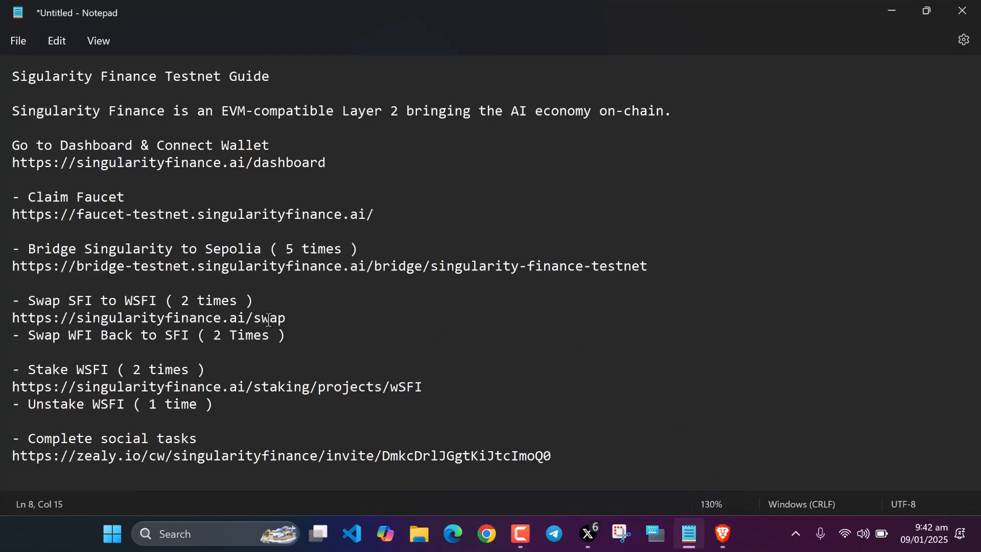
{"action": "mouse_move", "coordinate": [280, 365]}
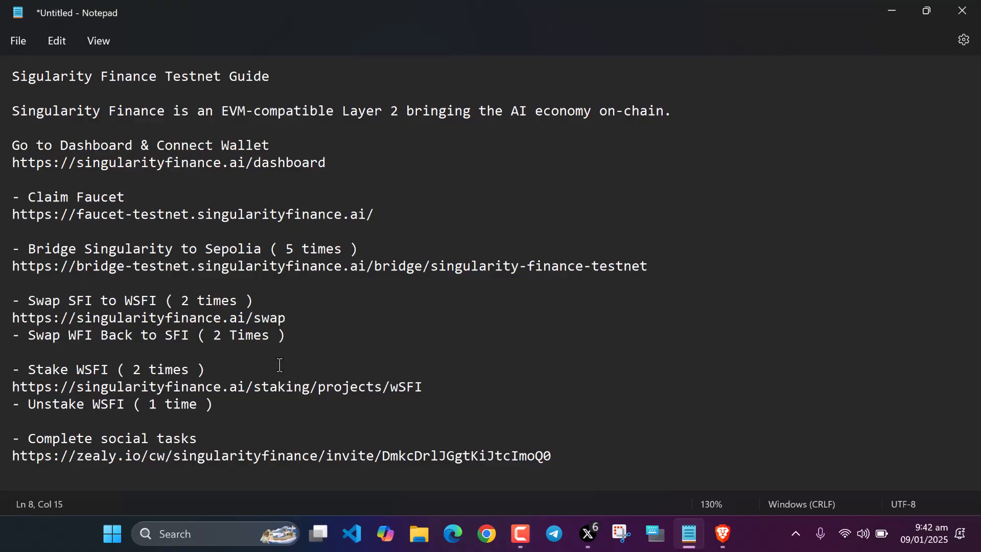
{"action": "mouse_move", "coordinate": [198, 305]}
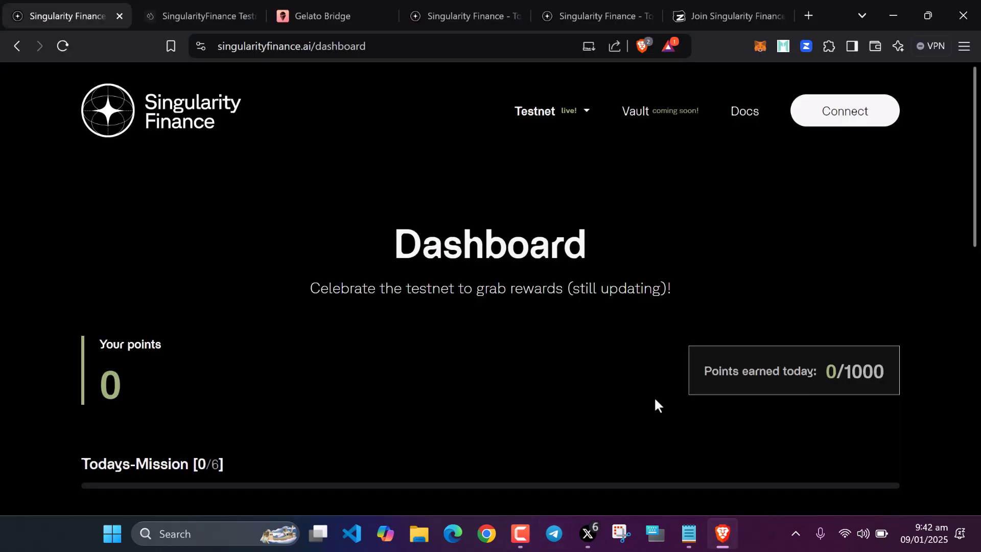
{"action": "mouse_move", "coordinate": [600, 327]}
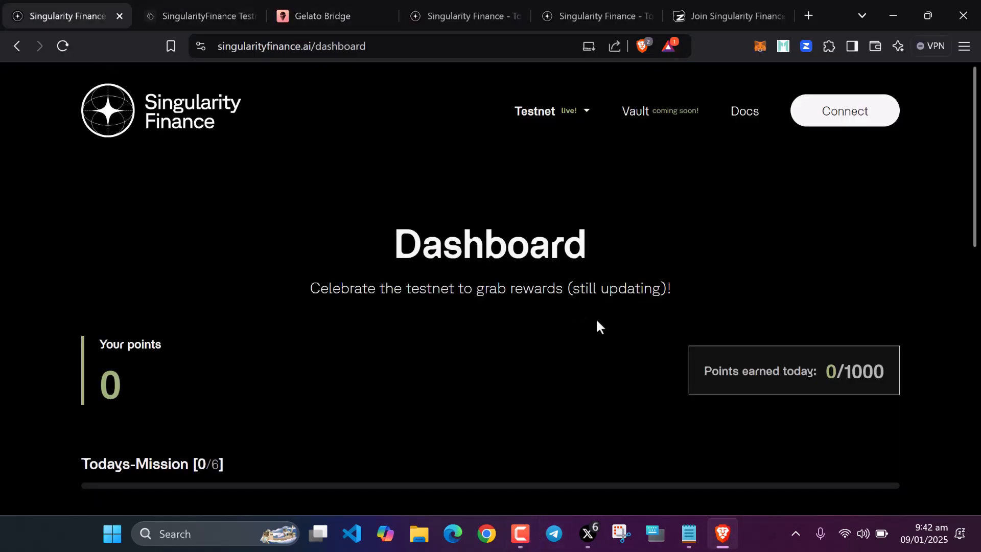
- Connect the Zerion wallet to singularityfinance.ai and add and switch to the SFI Testnet network
{"action": "left_click", "coordinate": [844, 110]}
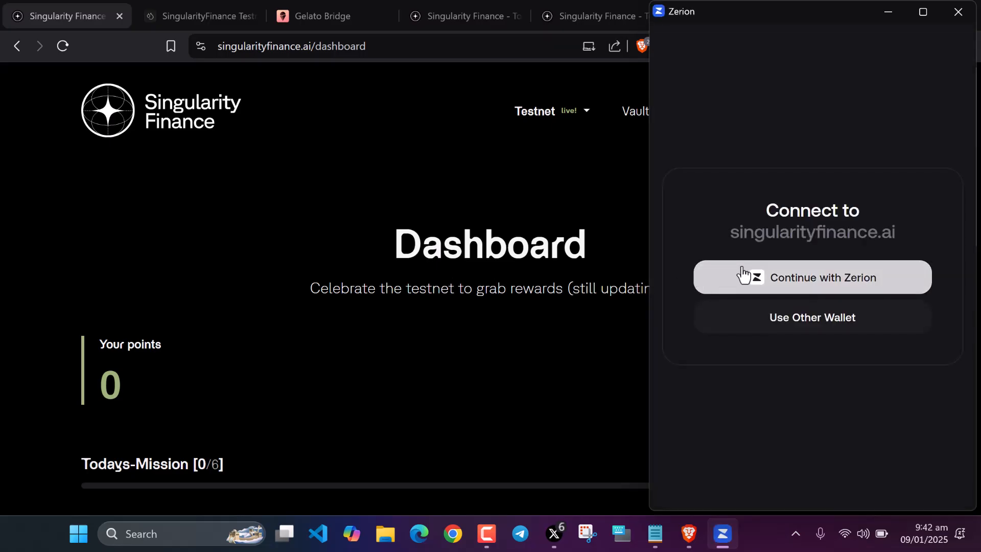
{"action": "mouse_move", "coordinate": [746, 282]}
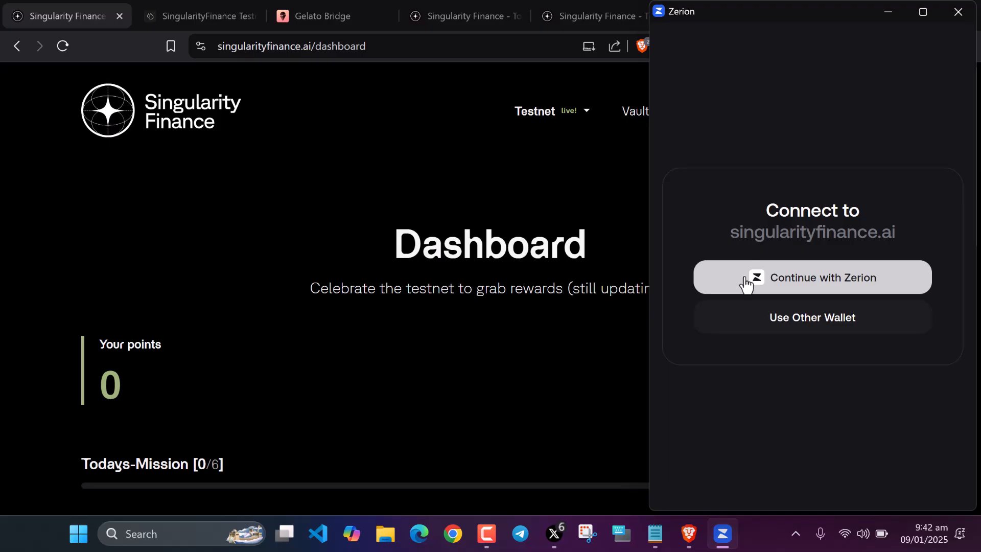
{"action": "mouse_move", "coordinate": [773, 317]}
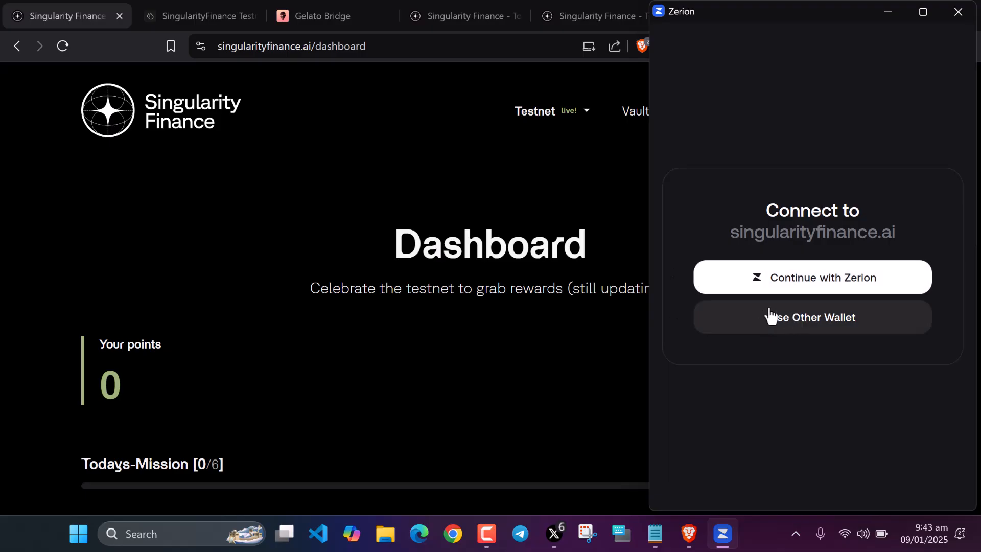
{"action": "mouse_move", "coordinate": [825, 328]}
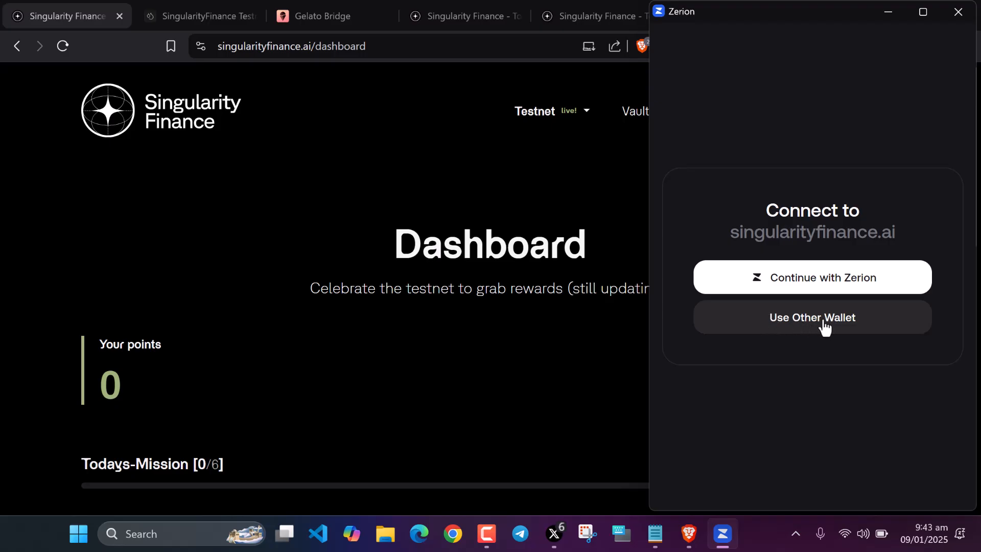
{"action": "mouse_move", "coordinate": [812, 277]}
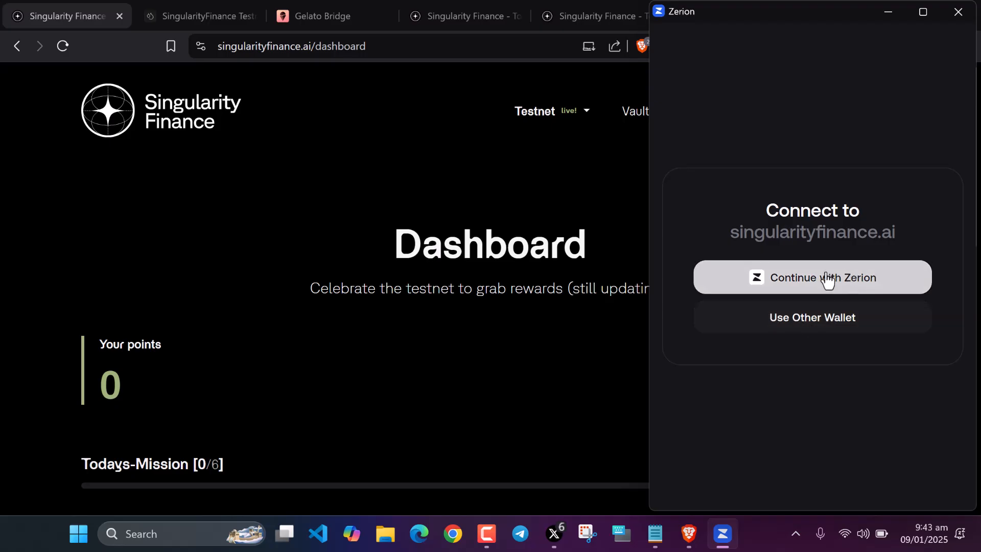
{"action": "left_click", "coordinate": [812, 277]}
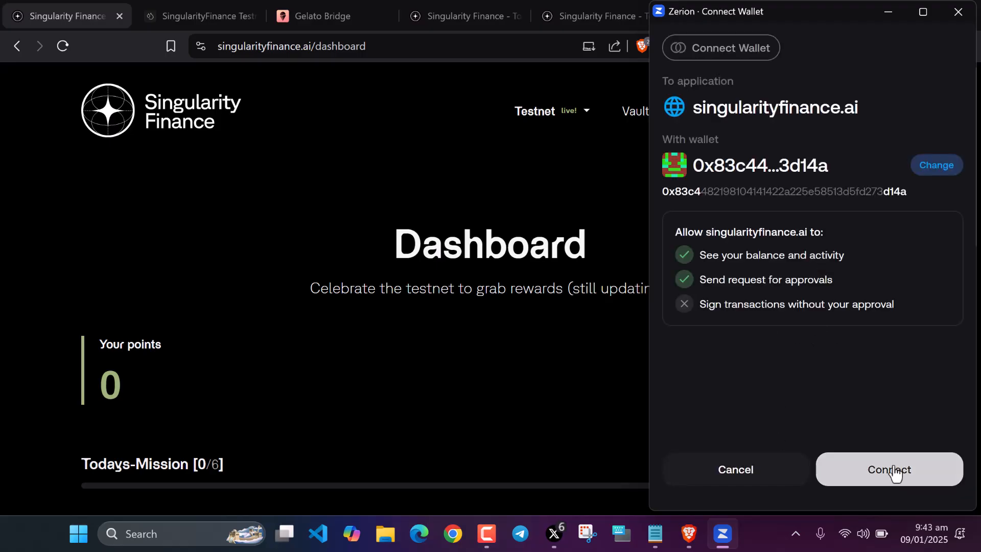
{"action": "left_click", "coordinate": [889, 469]}
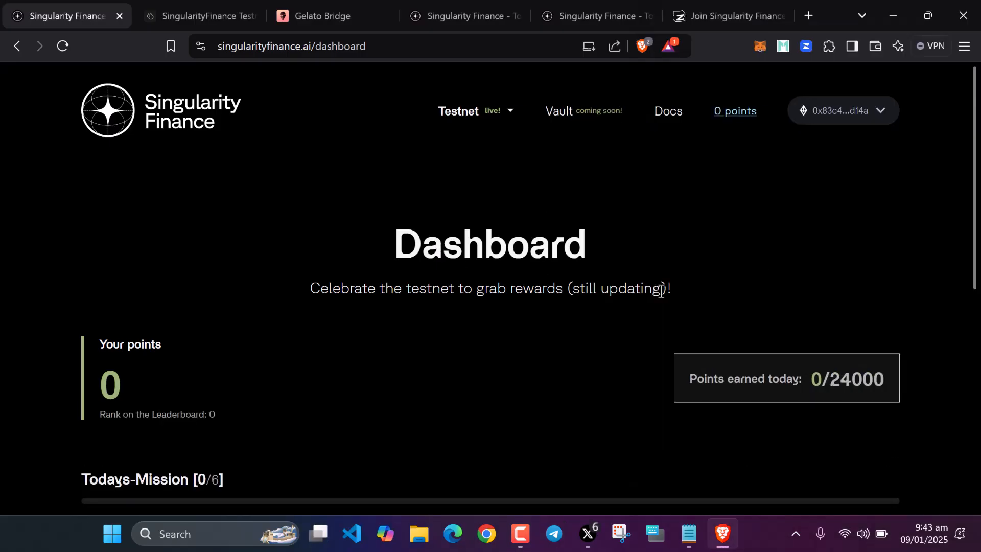
{"action": "left_click", "coordinate": [722, 534]}
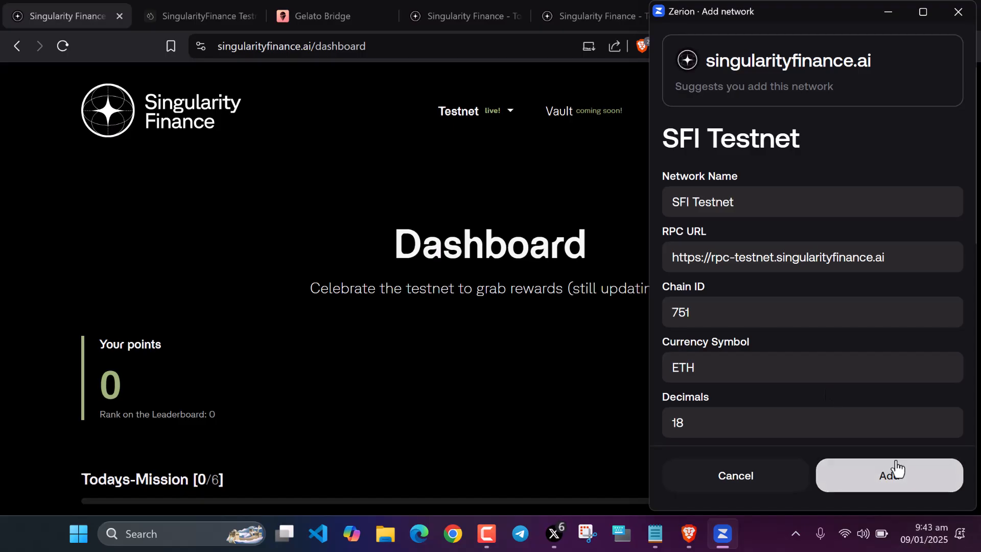
{"action": "left_click", "coordinate": [888, 475]}
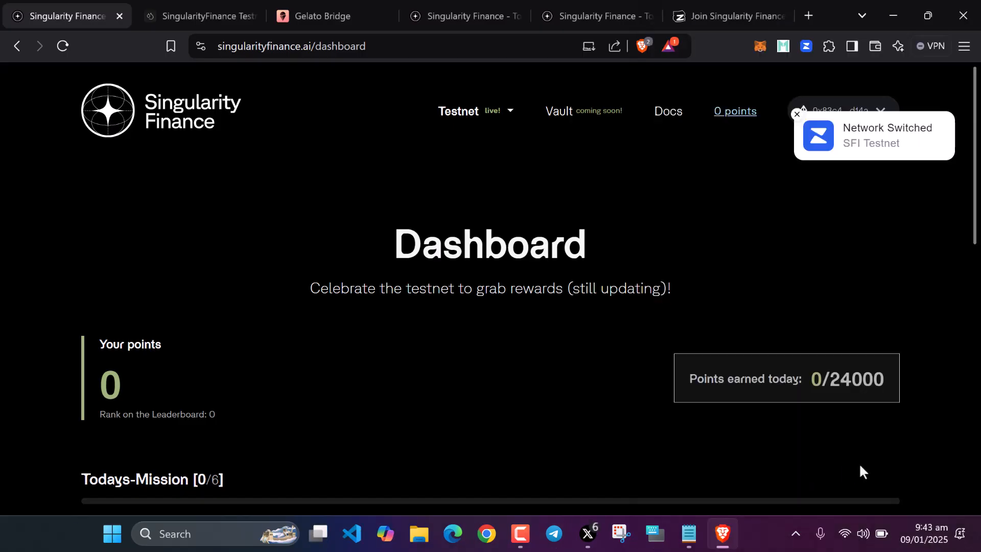
{"action": "scroll", "scroll_direction": "down", "scroll_amount": 3}
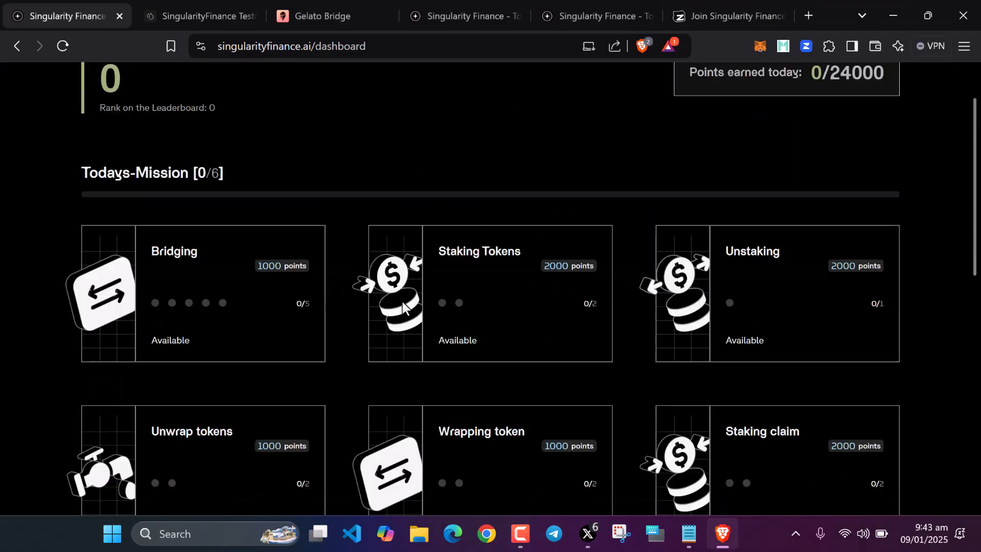
{"action": "mouse_move", "coordinate": [338, 291]}
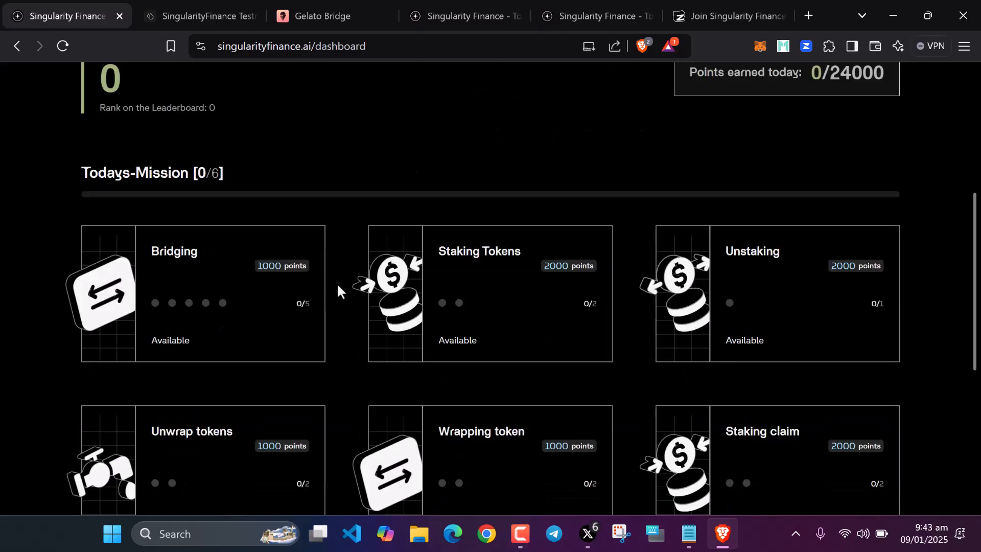
{"action": "mouse_move", "coordinate": [147, 188]}
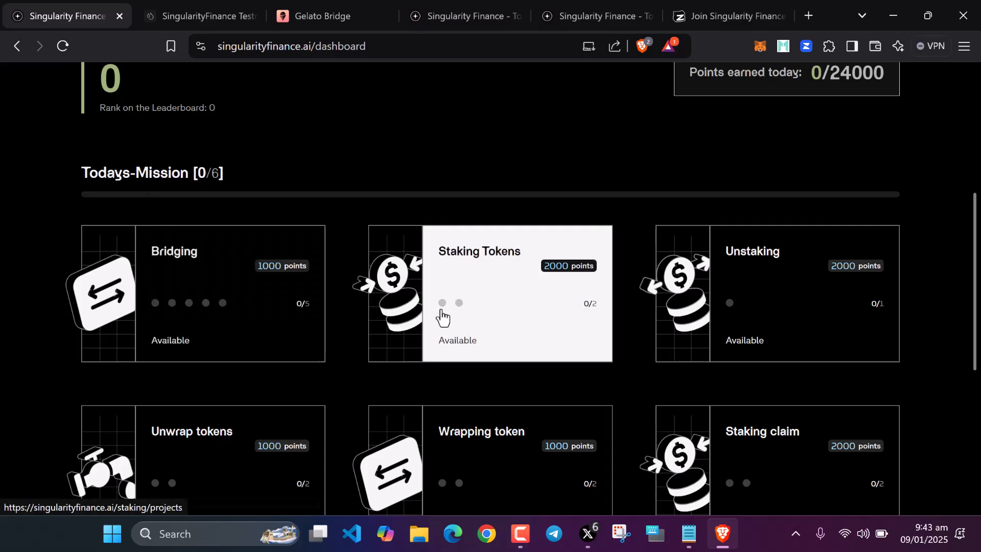
{"action": "scroll", "scroll_direction": "up", "scroll_amount": 3}
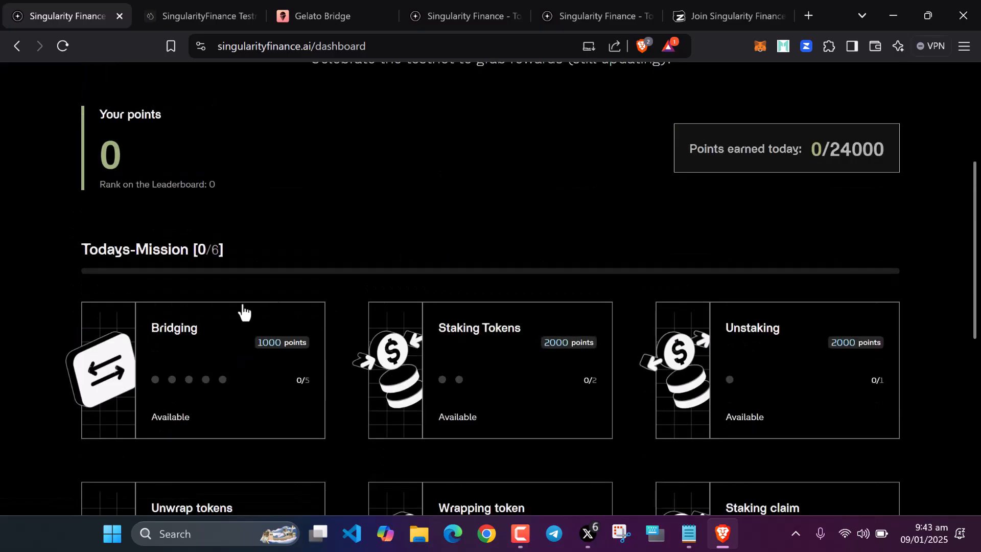
{"action": "mouse_move", "coordinate": [222, 353]}
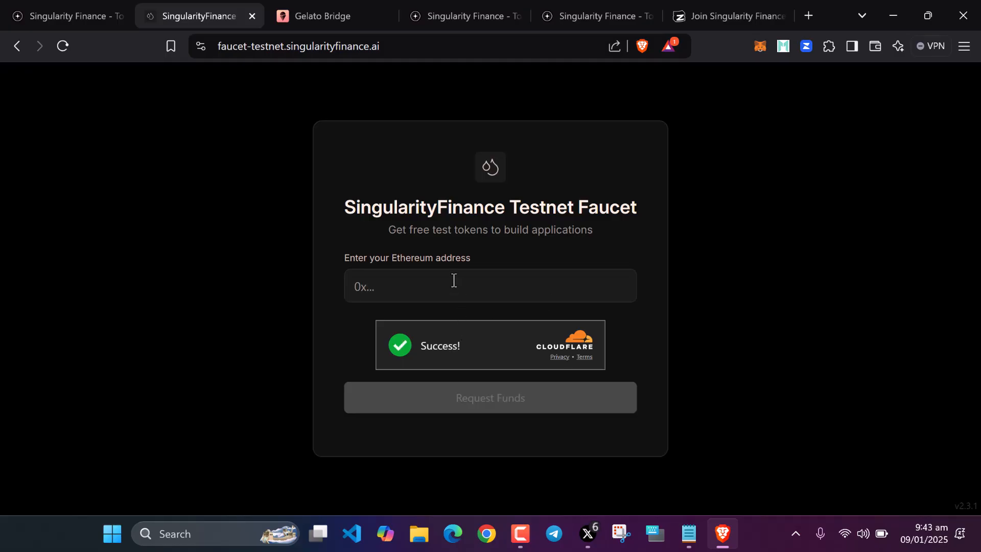
{"action": "mouse_move", "coordinate": [806, 46]}
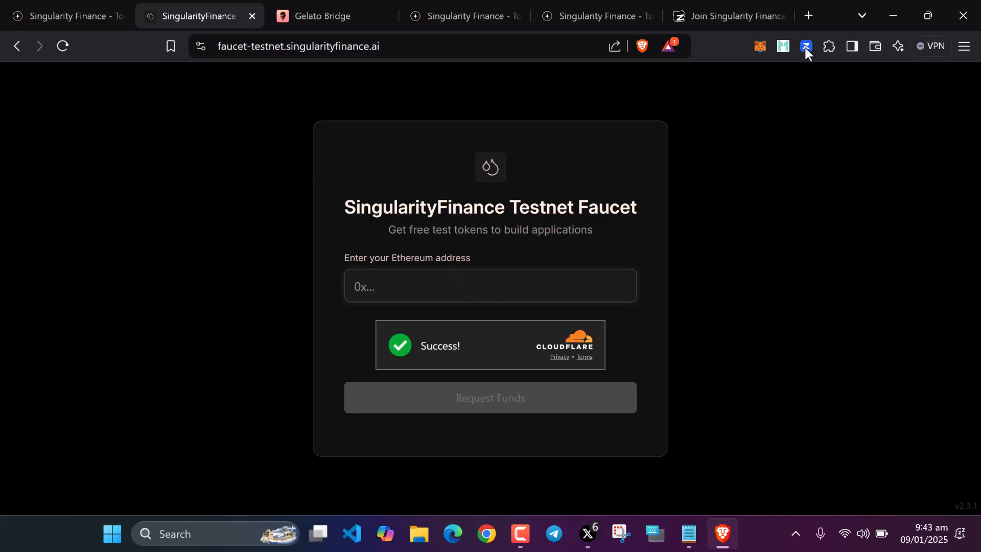
- Copy the wallet address and submit a faucet claim for 100 test SFI to it
{"action": "left_click", "coordinate": [807, 46]}
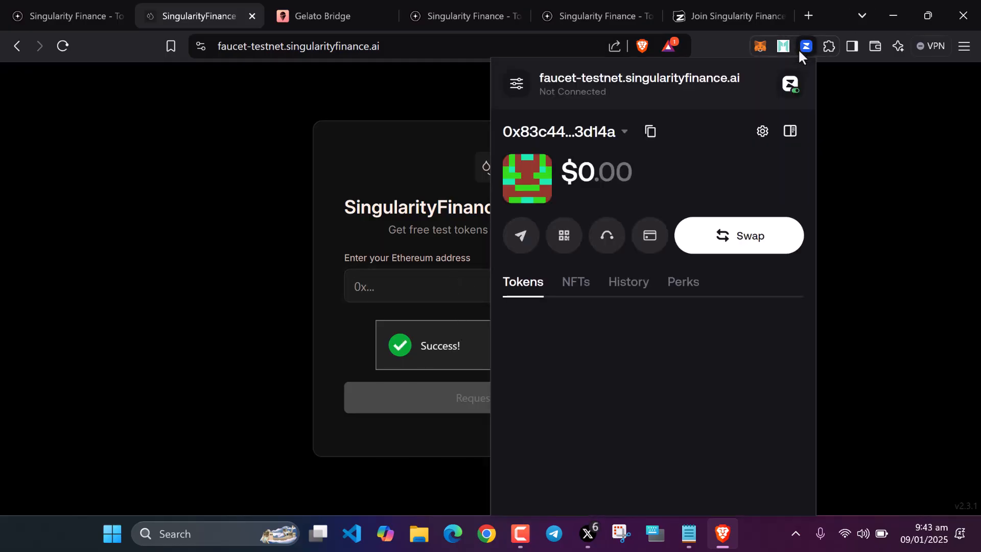
{"action": "left_click", "coordinate": [650, 132]}
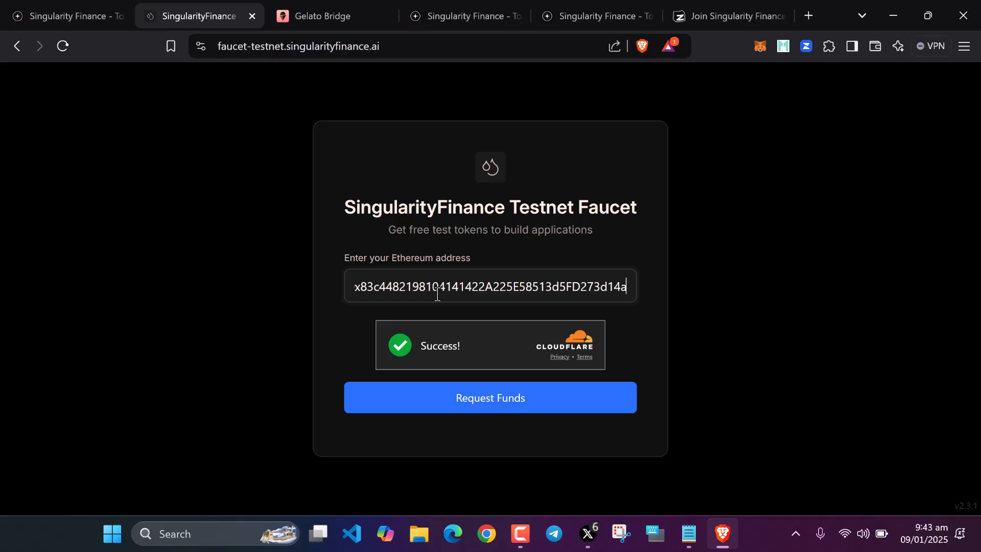
{"action": "mouse_move", "coordinate": [628, 344]}
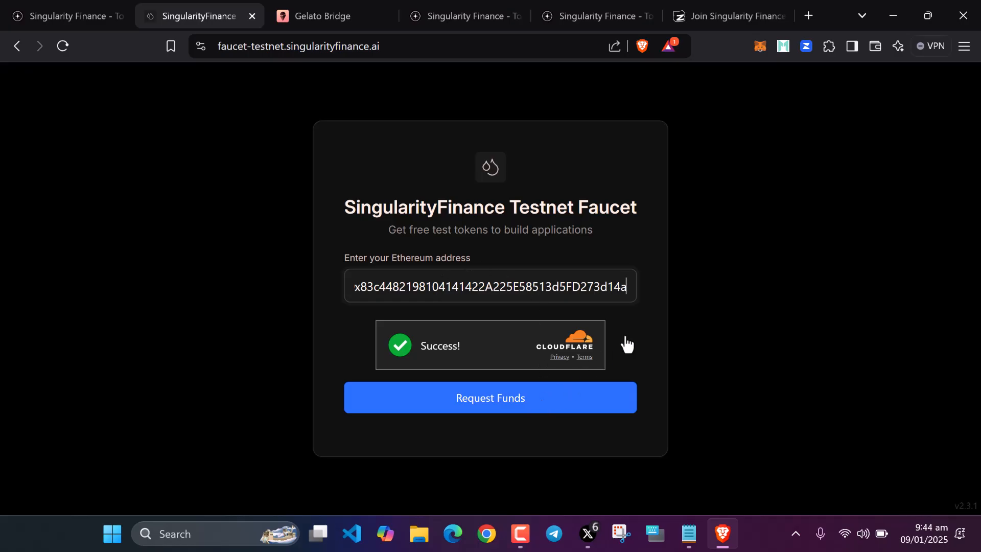
{"action": "left_click", "coordinate": [490, 398]}
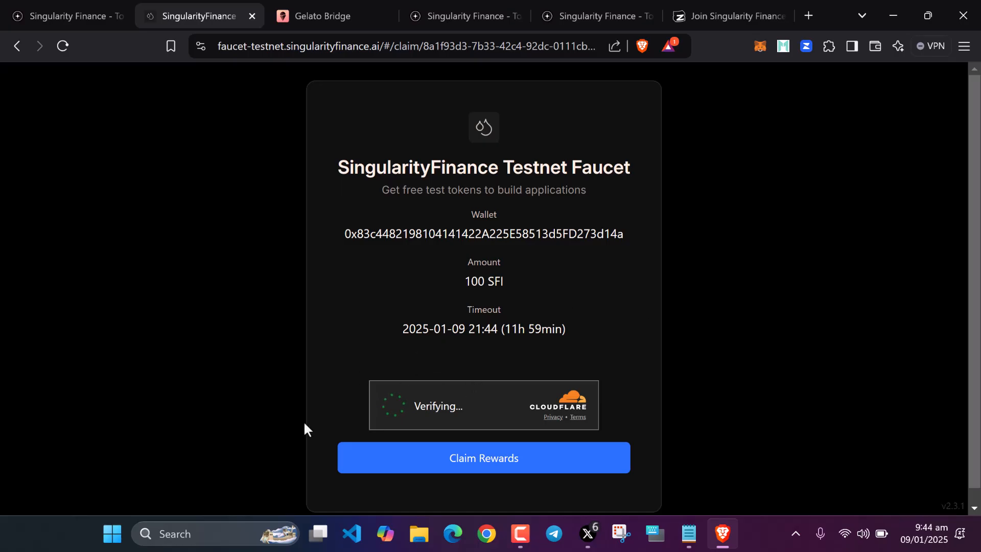
{"action": "mouse_move", "coordinate": [418, 397]}
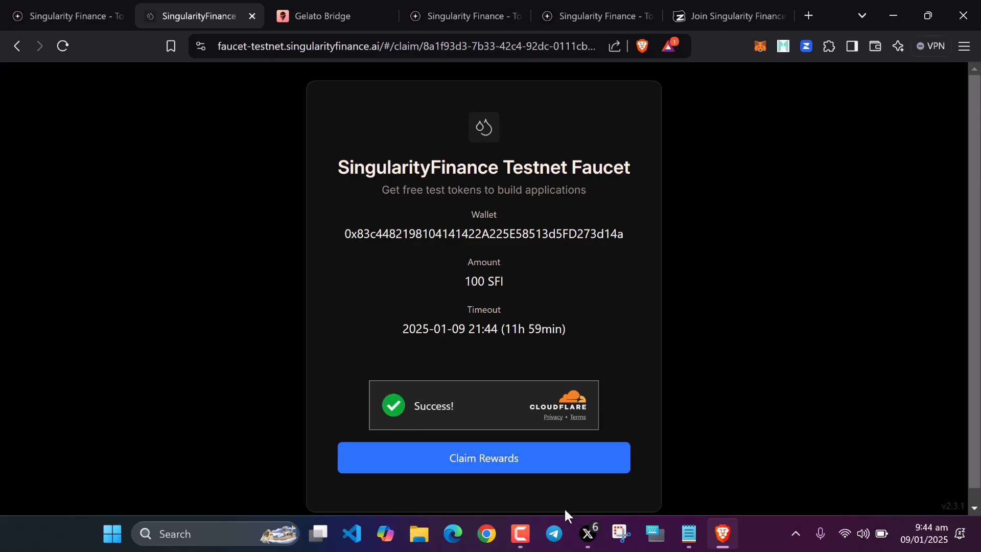
{"action": "left_click", "coordinate": [483, 458]}
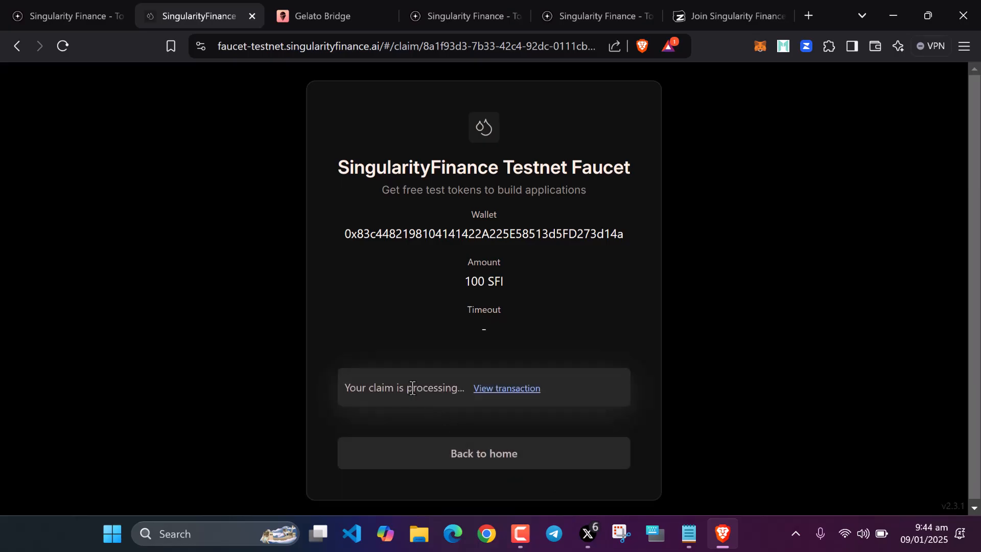
{"action": "mouse_move", "coordinate": [506, 388]}
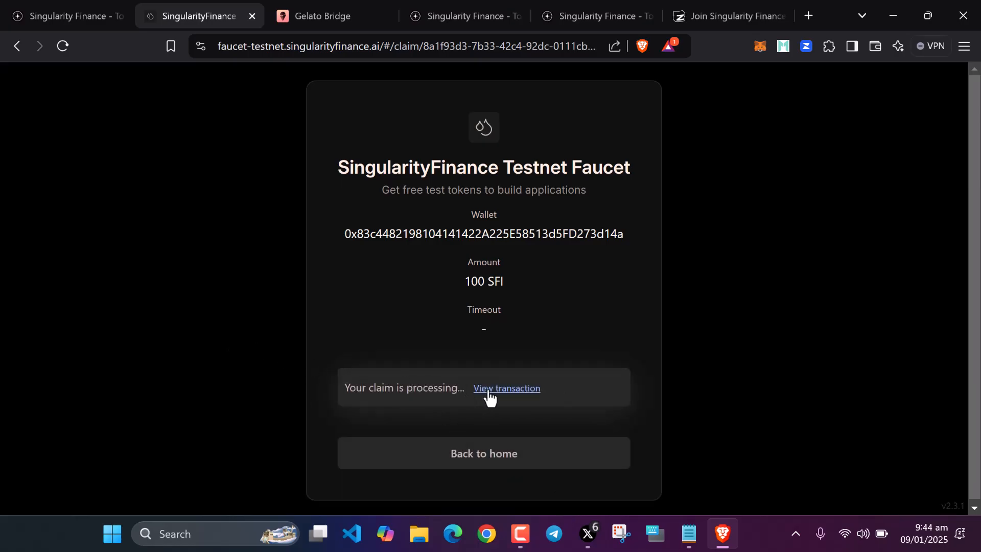
{"action": "mouse_move", "coordinate": [426, 29]}
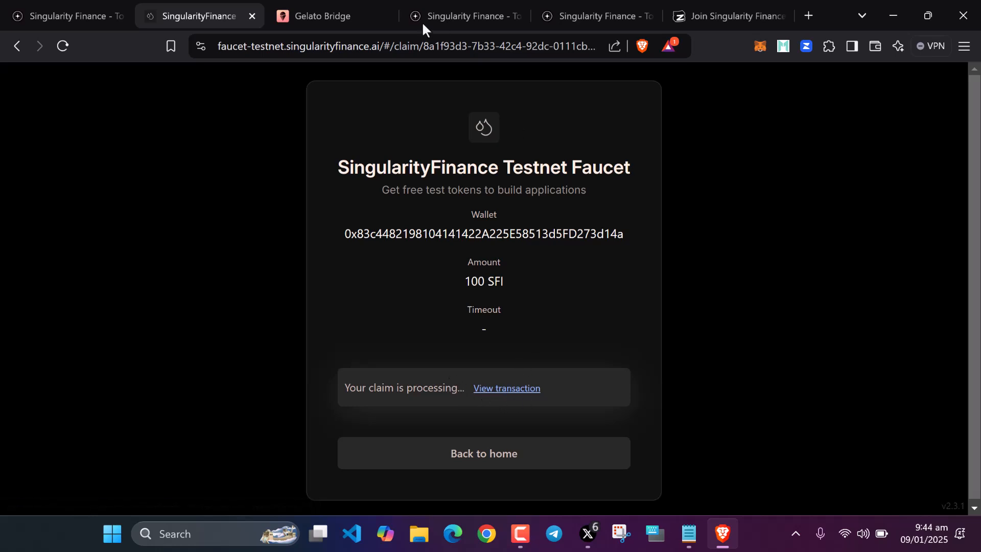
{"action": "mouse_move", "coordinate": [453, 390]}
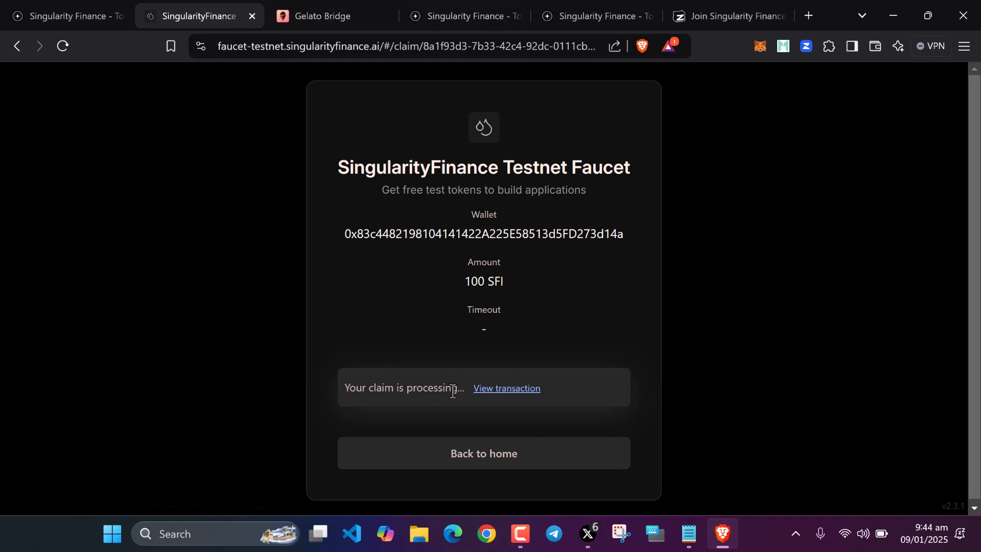
- Check the bridging mission, then connect the Zerion wallet on the Gelato Bridge deposit page
{"action": "left_click", "coordinate": [322, 16]}
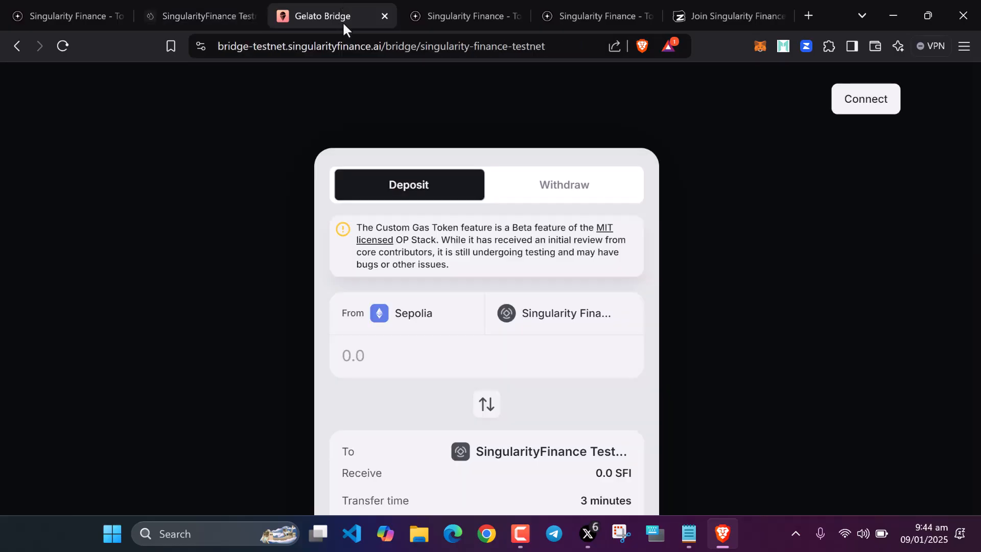
{"action": "left_click", "coordinate": [62, 16]}
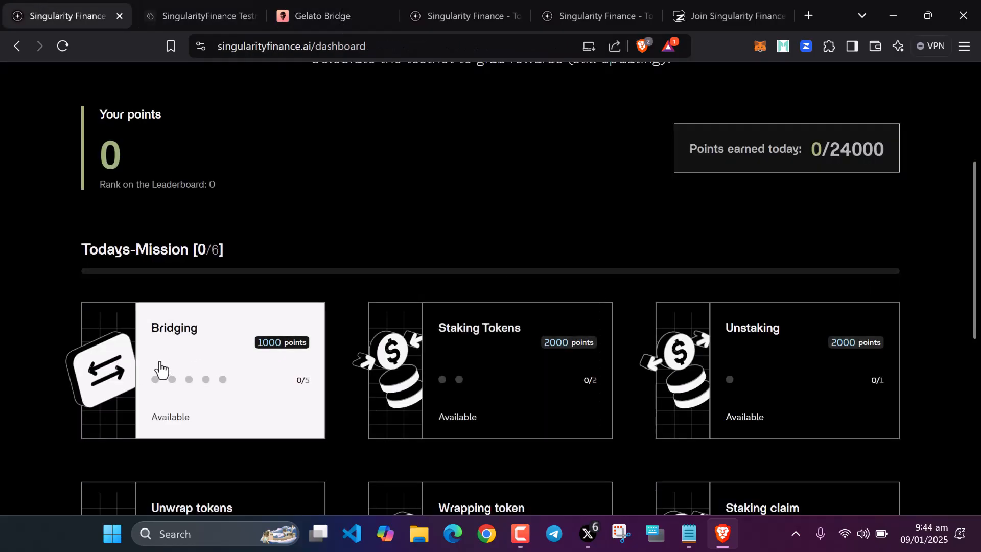
{"action": "left_click", "coordinate": [319, 16]}
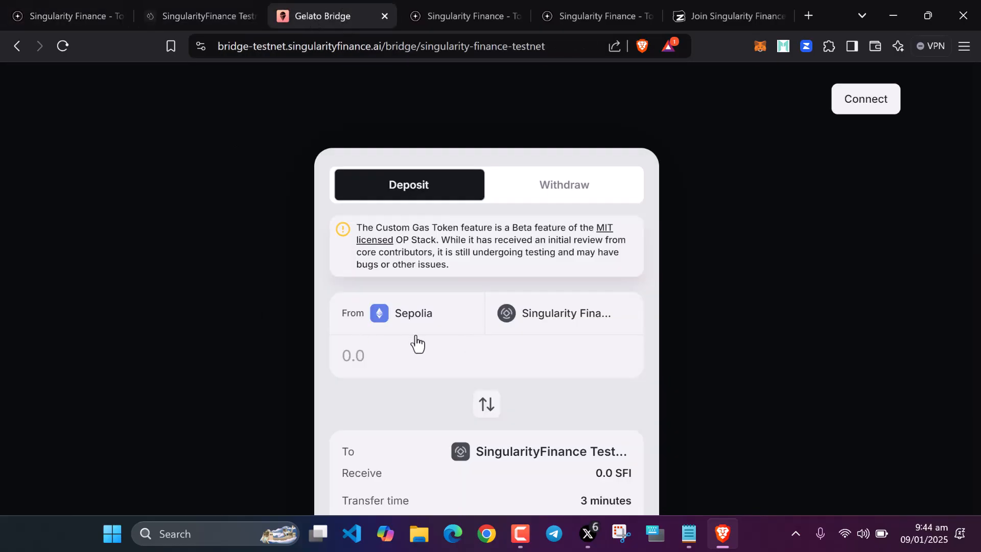
{"action": "mouse_move", "coordinate": [947, 124]}
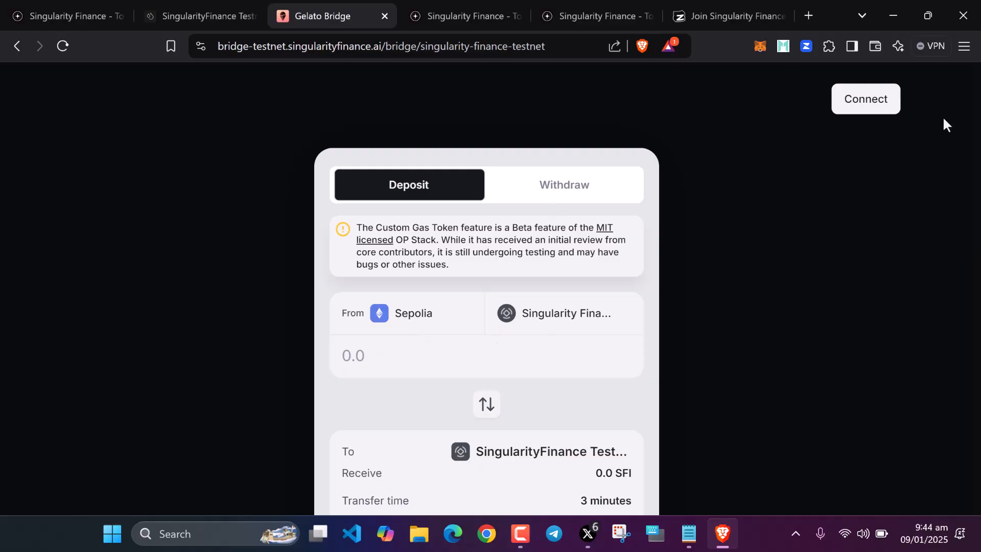
{"action": "left_click", "coordinate": [866, 98]}
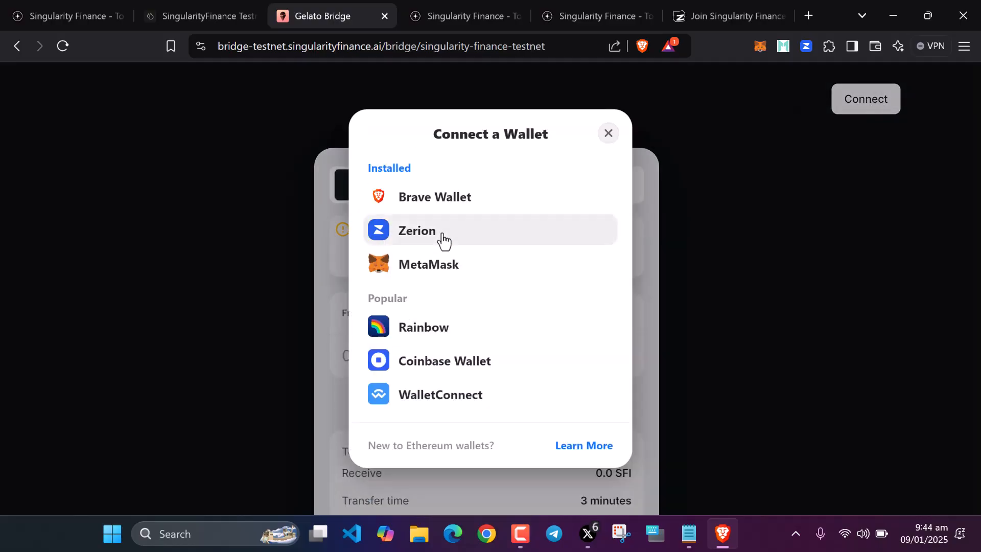
{"action": "left_click", "coordinate": [417, 230]}
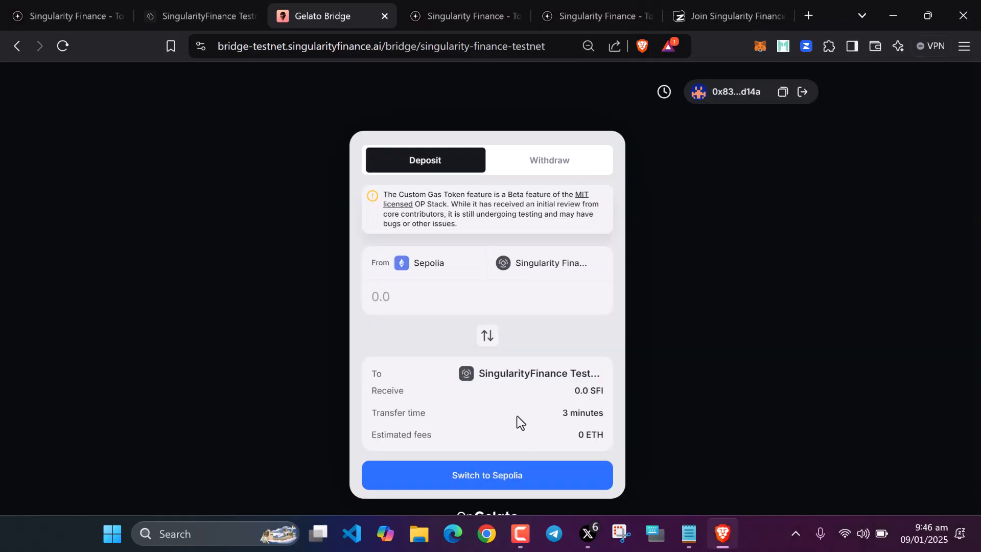
- Switch to Singularity Finance Testnet and start a 10 SFI withdrawal to Sepolia
{"action": "left_click", "coordinate": [549, 161]}
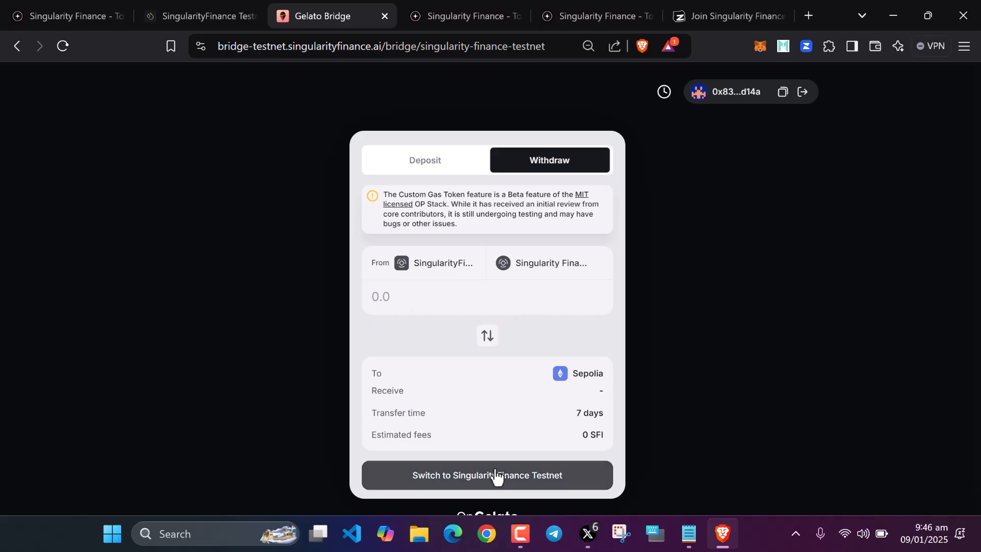
{"action": "left_click", "coordinate": [486, 476]}
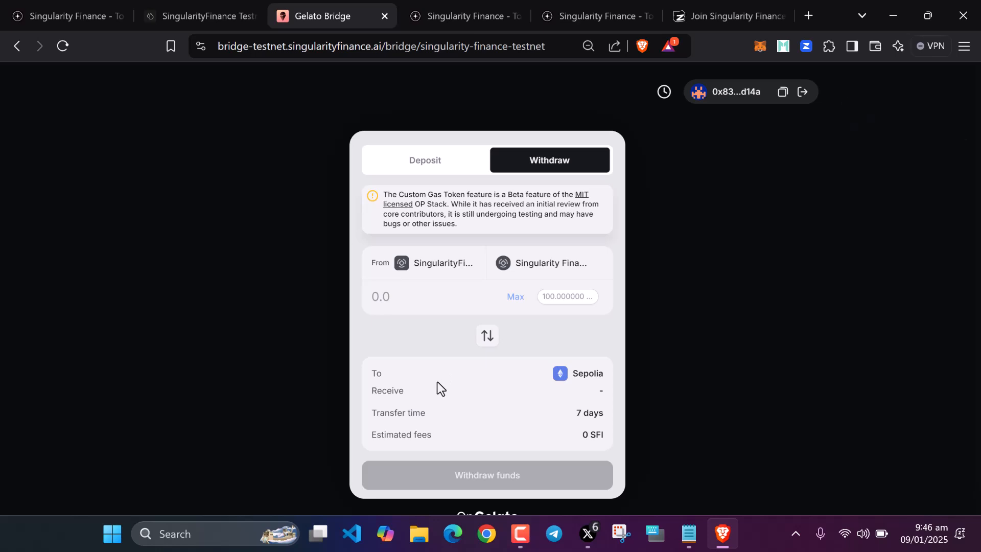
{"action": "mouse_move", "coordinate": [391, 293]}
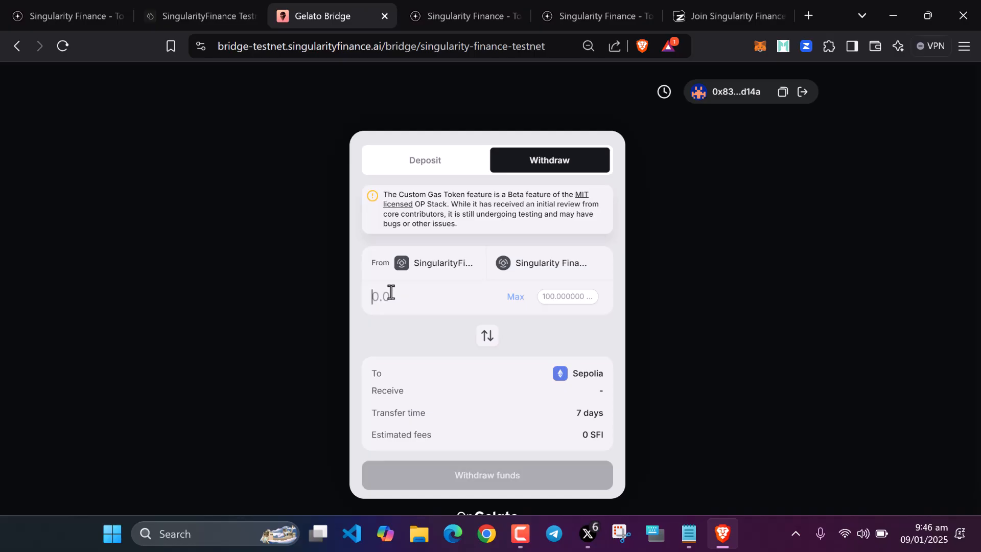
{"action": "type", "text": "10"}
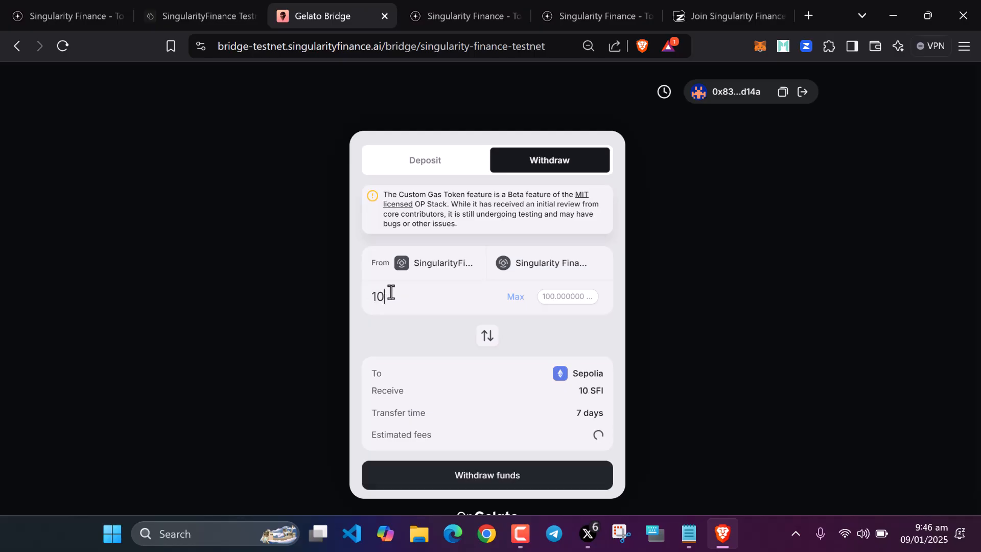
{"action": "left_click", "coordinate": [486, 476]}
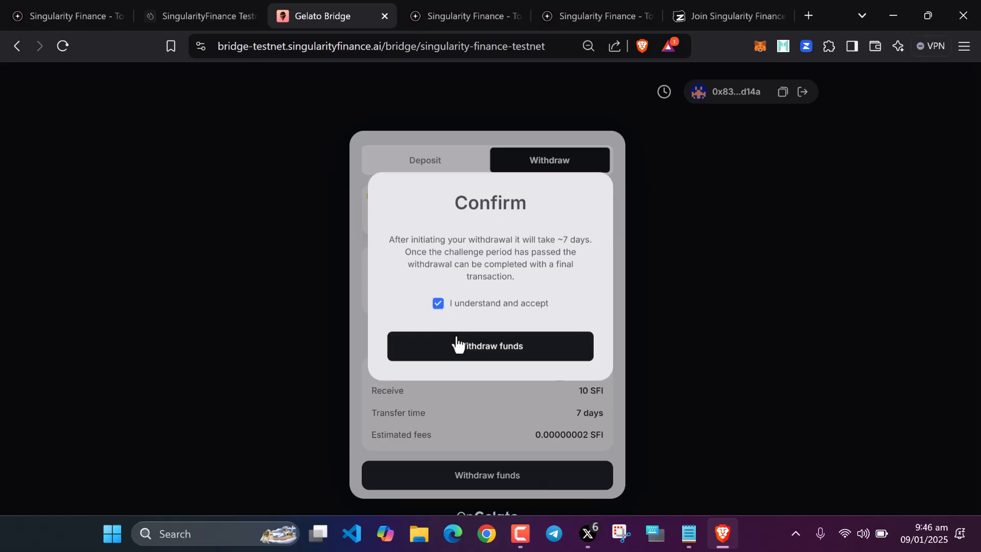
- Confirm the 10 SFI withdrawal and approve the transaction in the Zerion wallet
{"action": "left_click", "coordinate": [490, 346]}
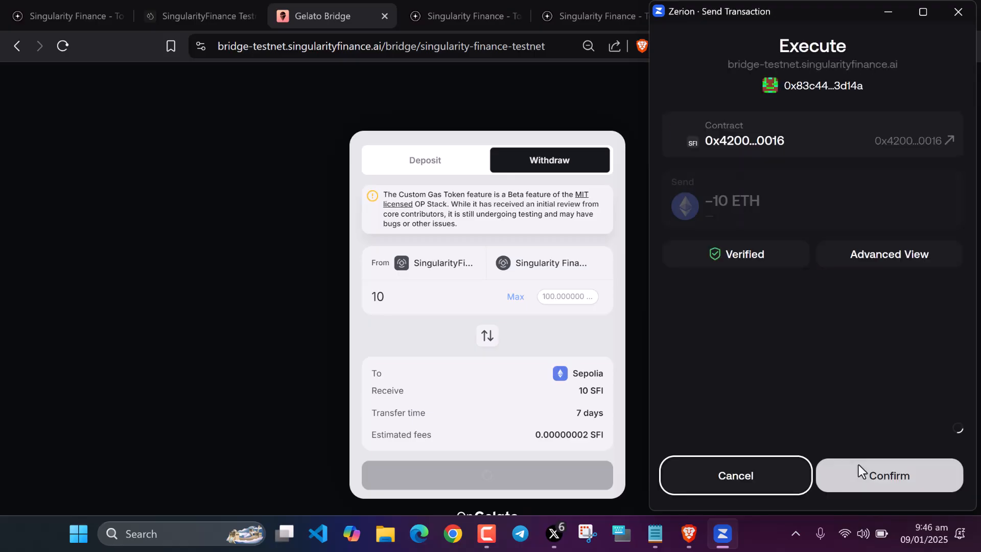
{"action": "left_click", "coordinate": [889, 475]}
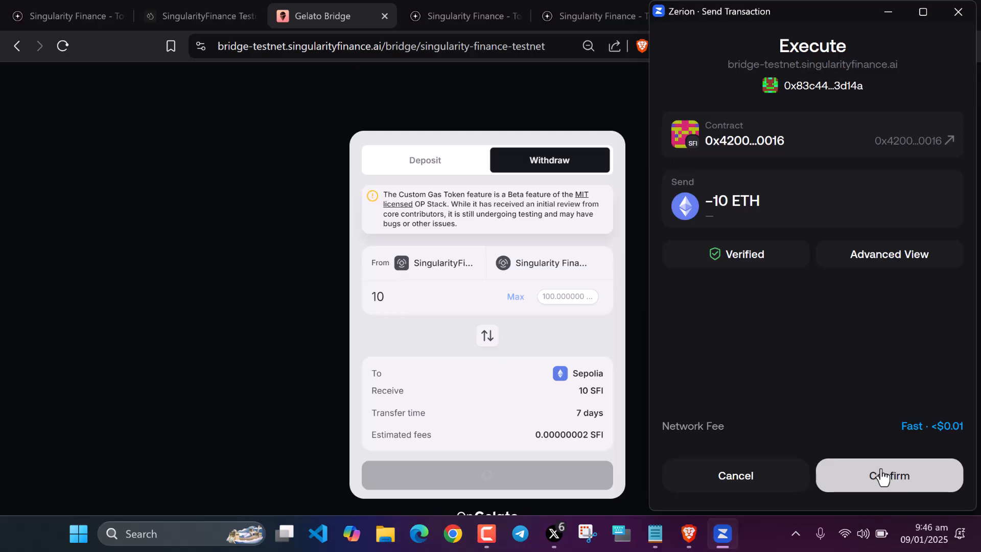
{"action": "left_click", "coordinate": [888, 476]}
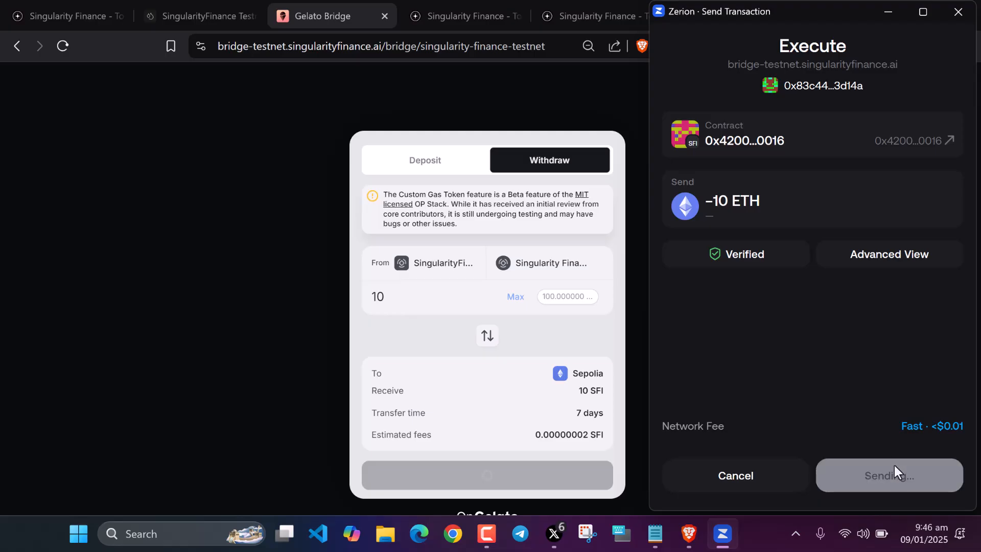
{"action": "left_click", "coordinate": [888, 475]}
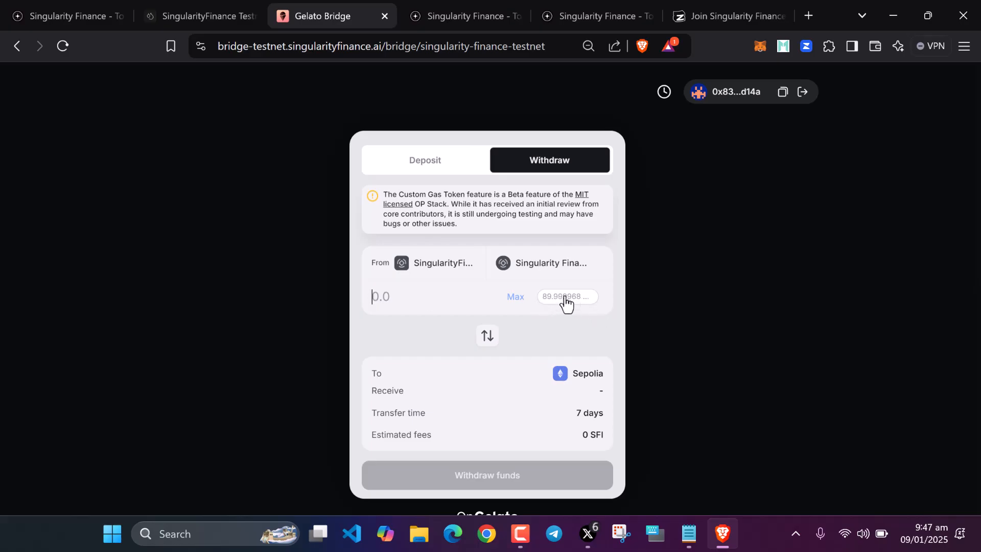
{"action": "mouse_move", "coordinate": [527, 306]}
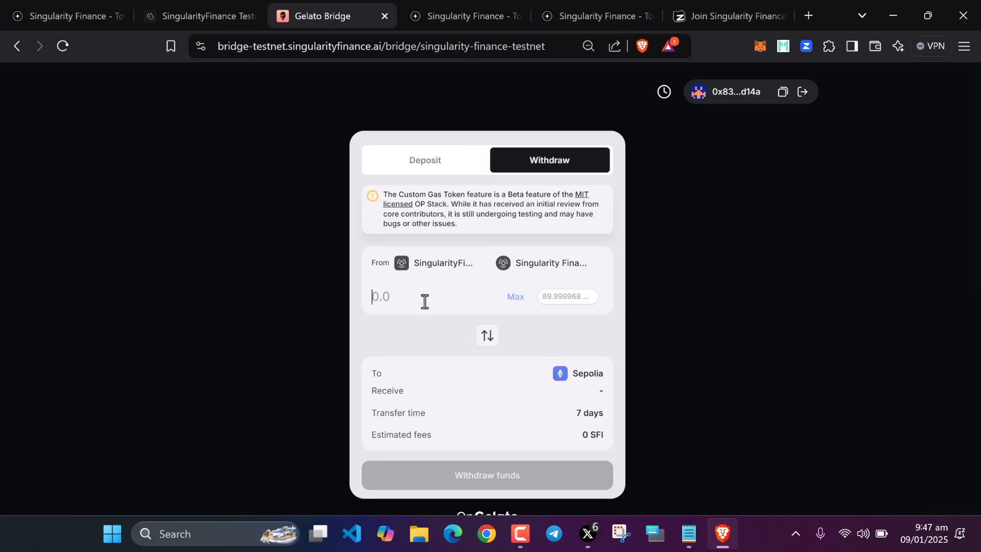
{"action": "mouse_move", "coordinate": [432, 282]}
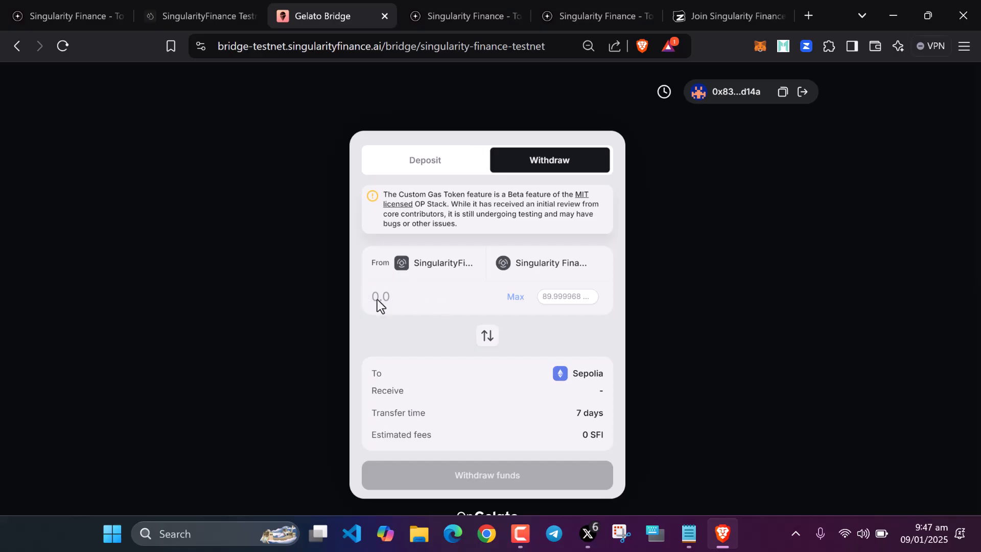
{"action": "mouse_move", "coordinate": [447, 314]}
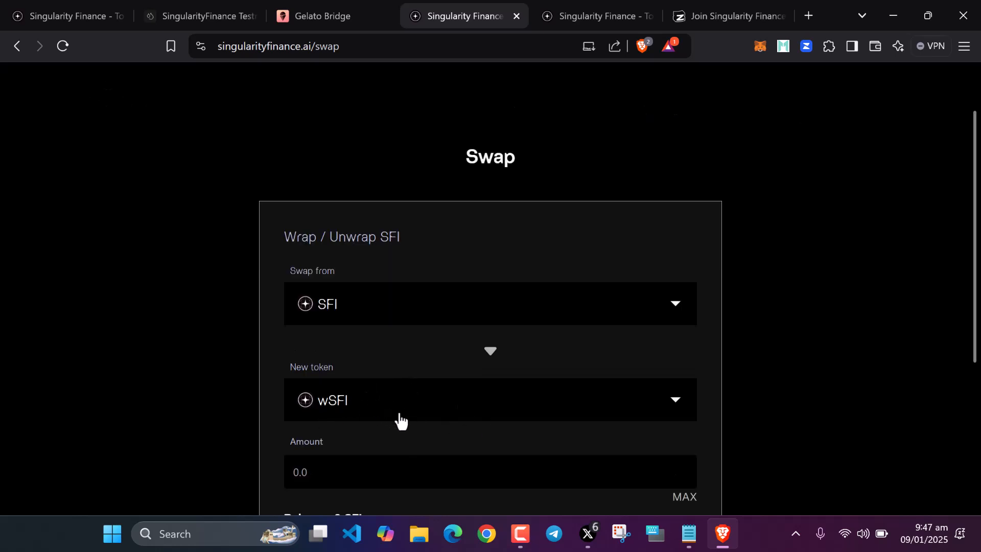
- Connect the wallet on the Swap page, agreeing to the terms, so the ~89.99 SFI balance shows
{"action": "scroll", "scroll_direction": "down", "scroll_amount": 3}
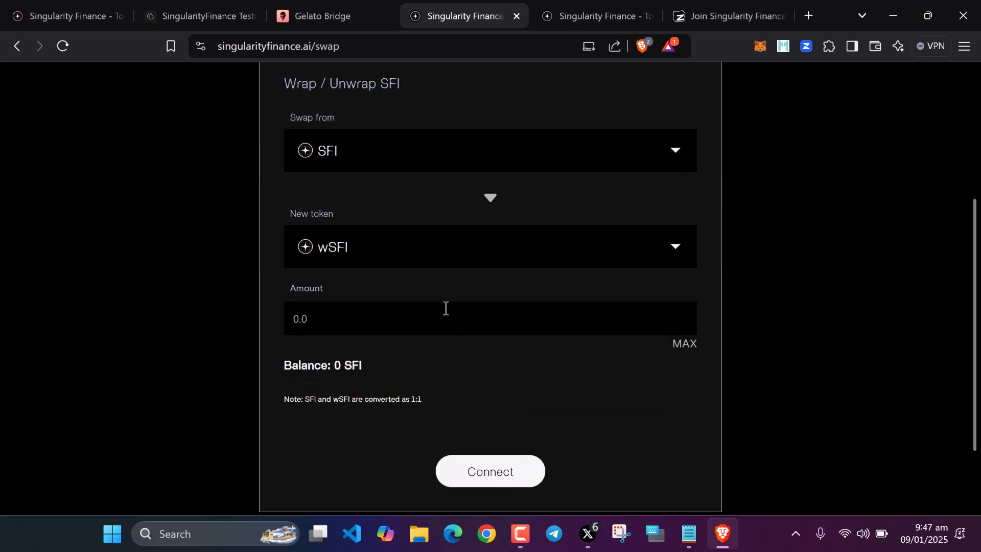
{"action": "left_click", "coordinate": [490, 472]}
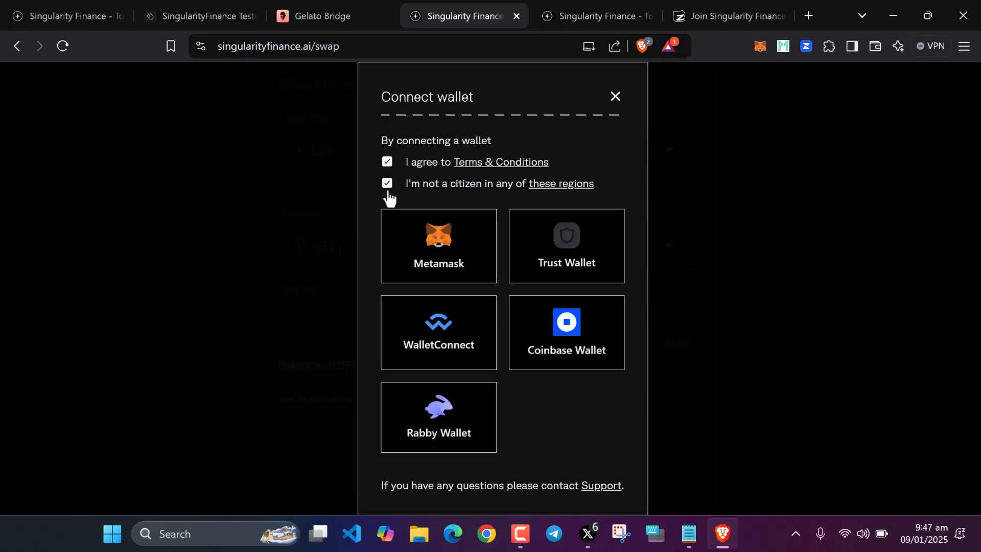
{"action": "left_click", "coordinate": [614, 96]}
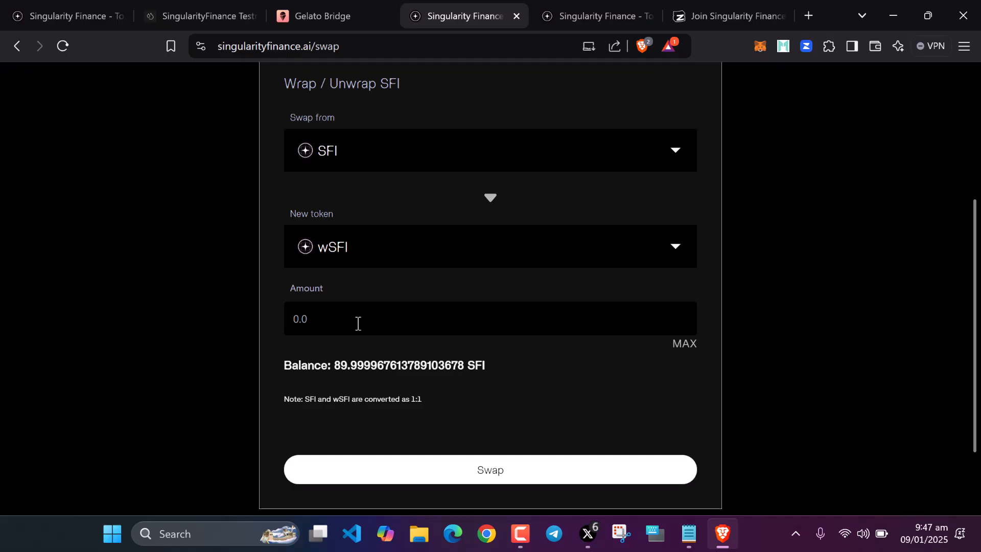
{"action": "type", "text": "10"}
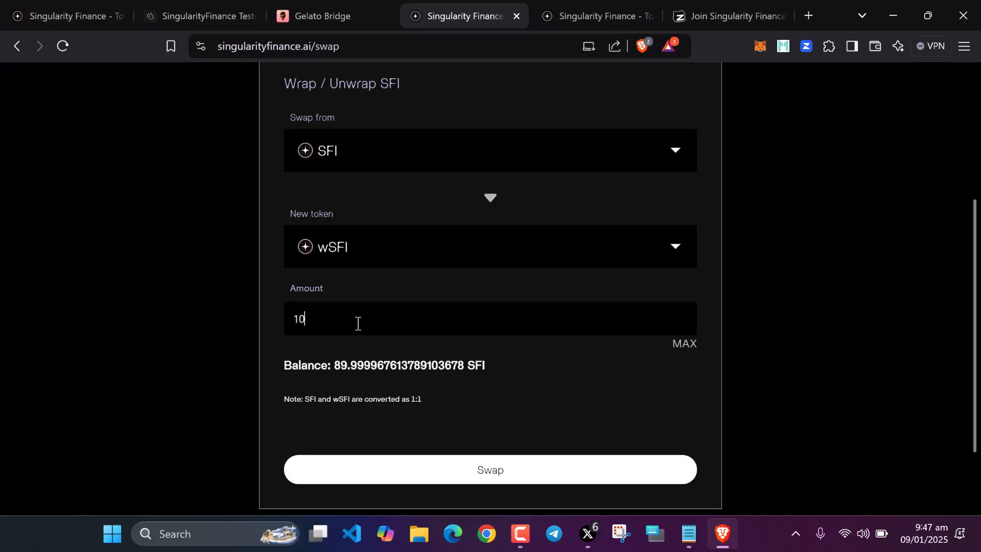
{"action": "left_click", "coordinate": [490, 469]}
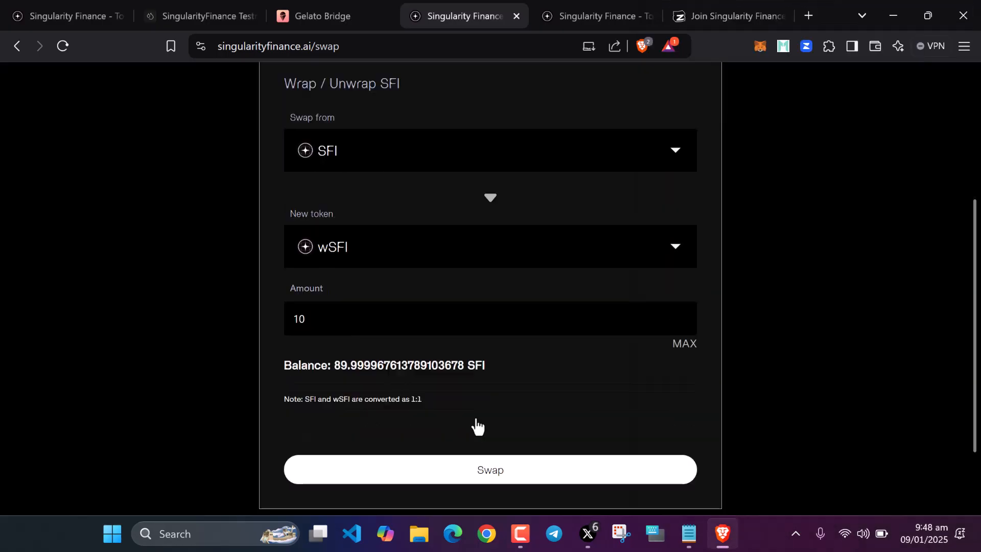
{"action": "mouse_move", "coordinate": [436, 418]}
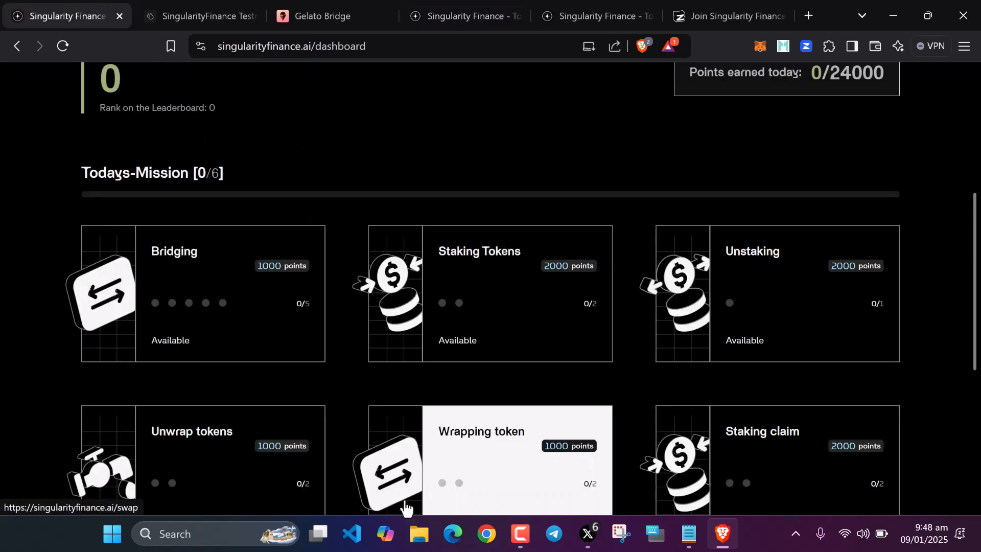
{"action": "scroll", "scroll_direction": "down", "scroll_amount": 3}
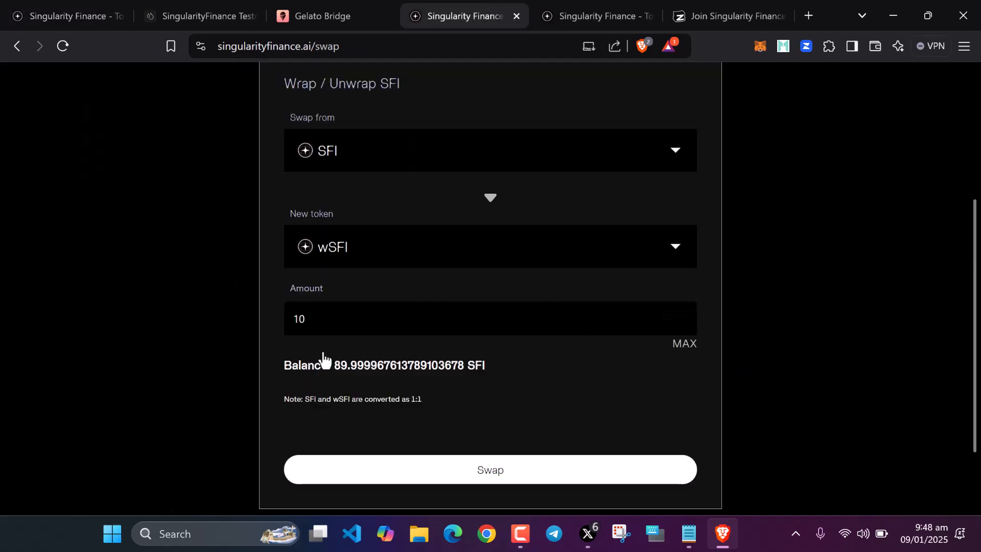
{"action": "scroll", "scroll_direction": "up", "scroll_amount": 3}
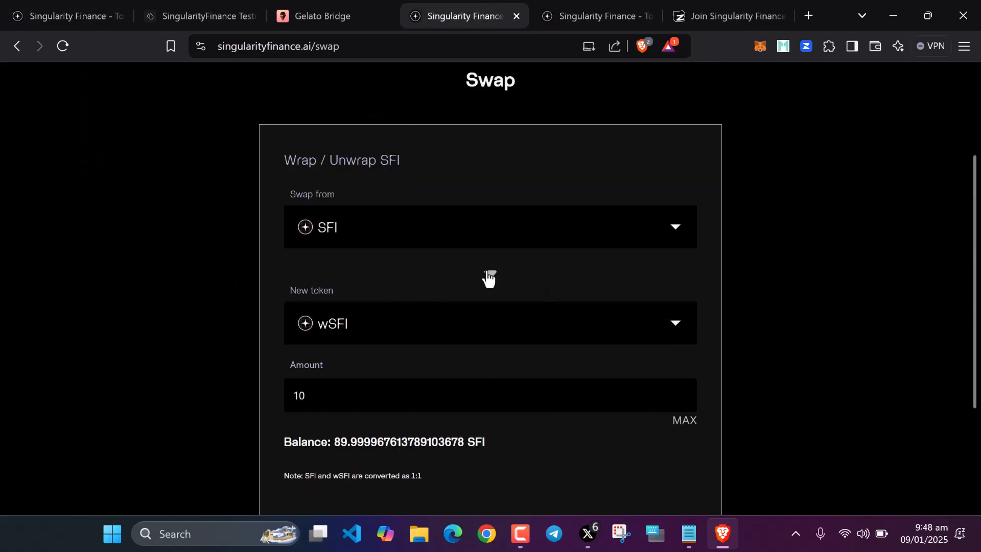
- Reverse the swap to unwrap 1 wSFI into SFI and approve the transaction in the wallet
{"action": "left_click", "coordinate": [489, 275]}
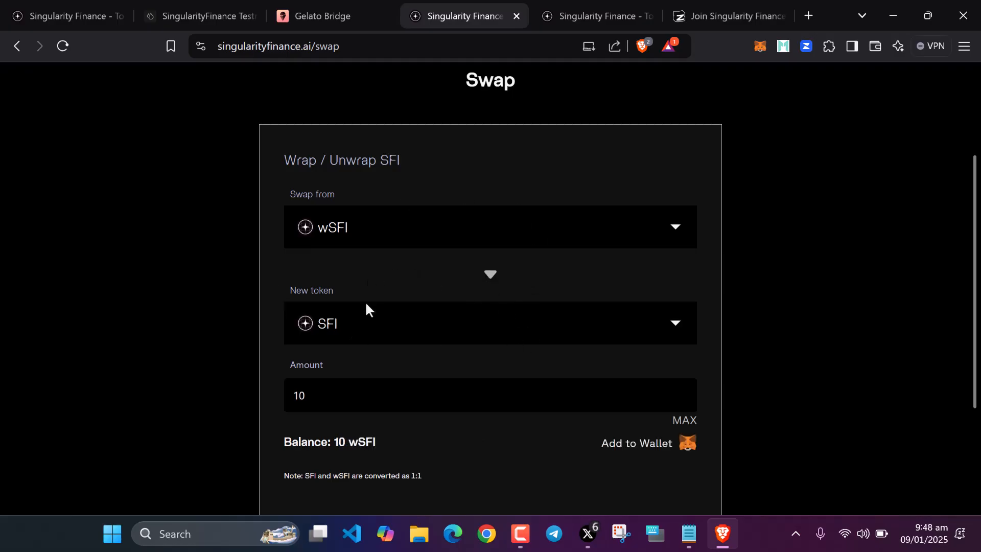
{"action": "left_click", "coordinate": [62, 16]}
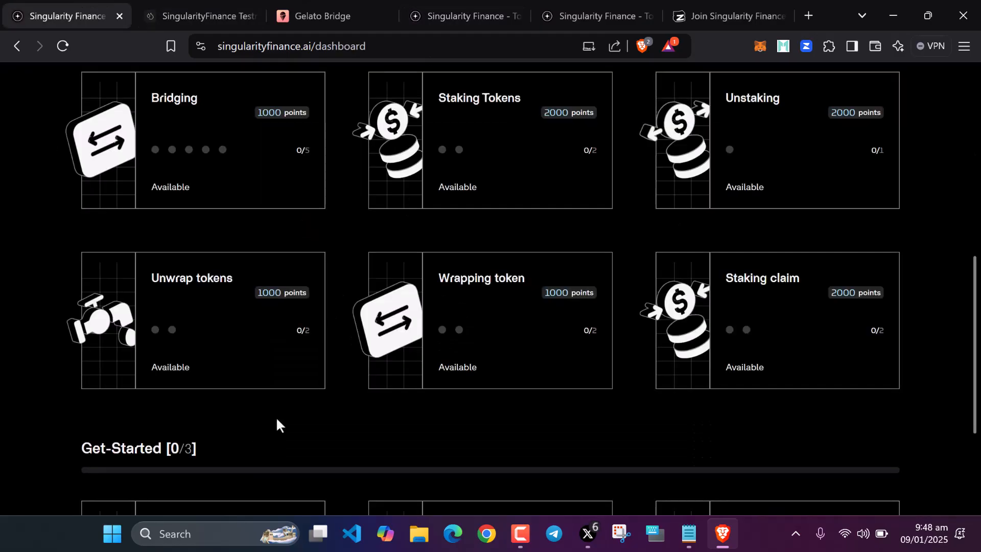
{"action": "mouse_move", "coordinate": [230, 339]}
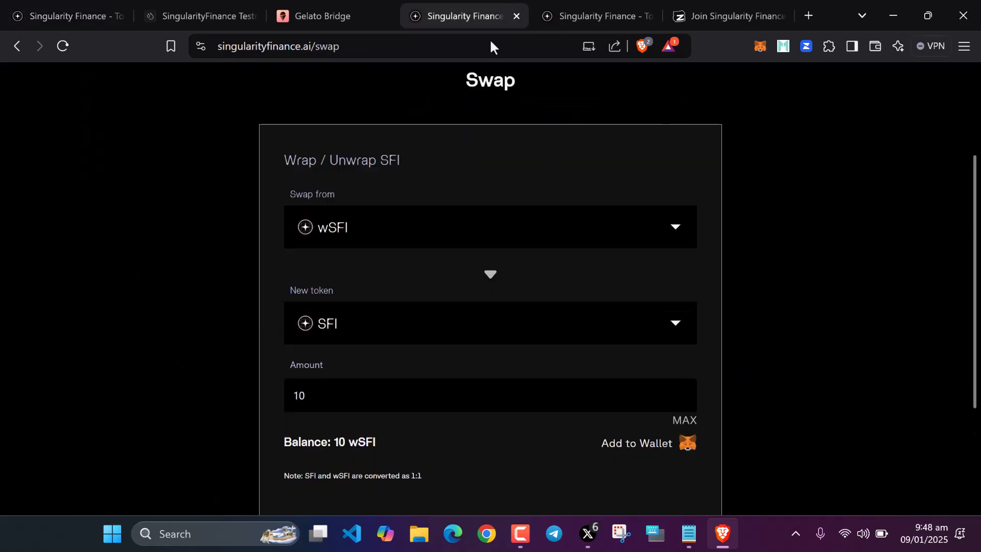
{"action": "scroll", "scroll_direction": "down", "scroll_amount": 3}
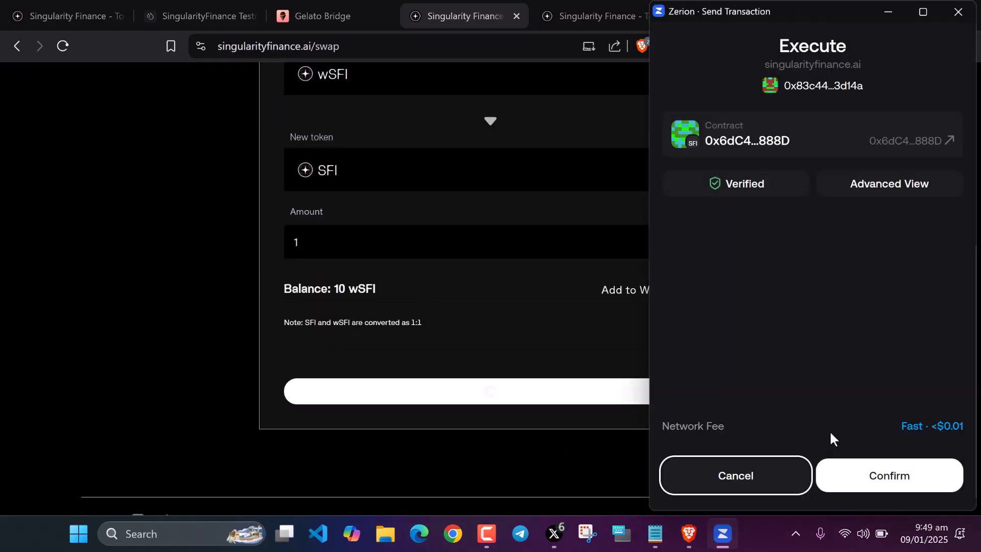
{"action": "left_click", "coordinate": [888, 476]}
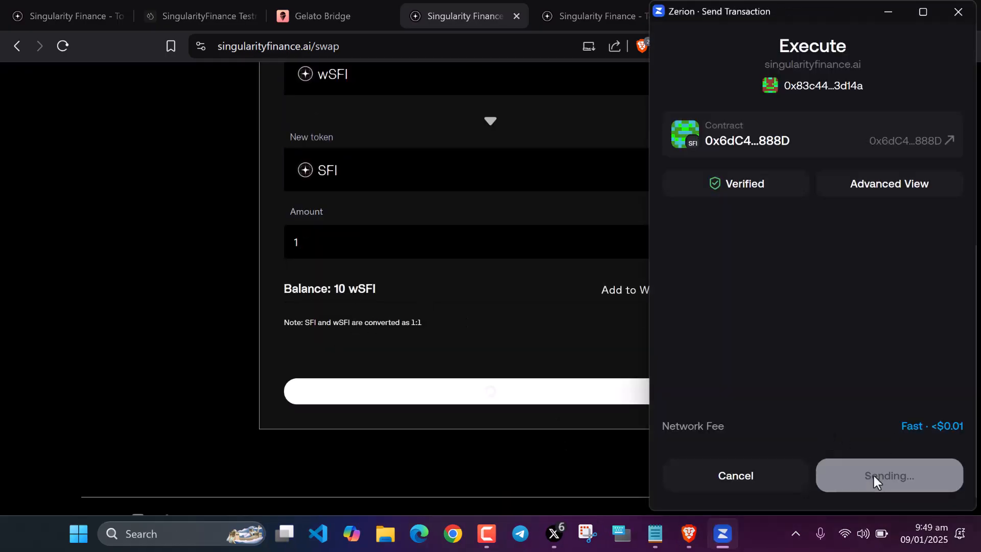
{"action": "left_click", "coordinate": [889, 475]}
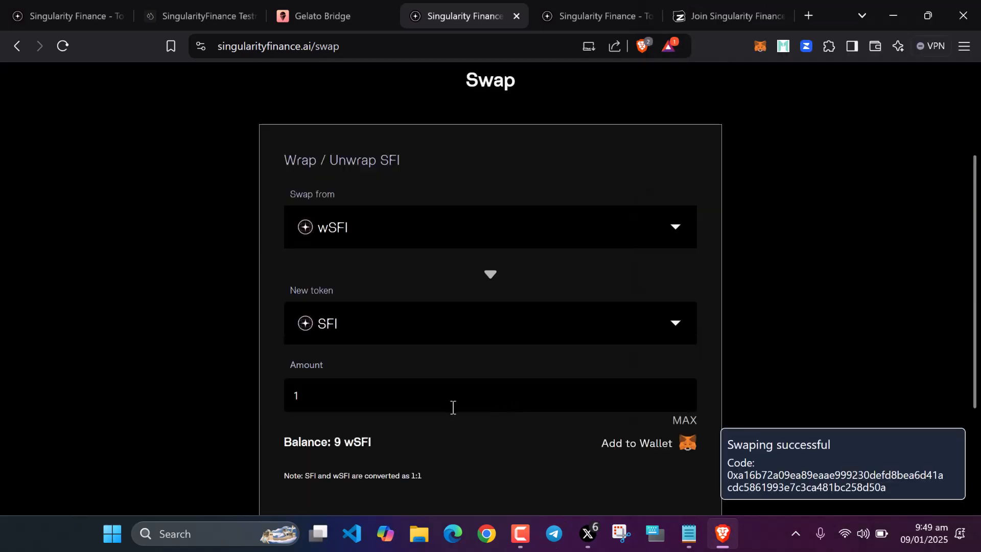
{"action": "mouse_move", "coordinate": [527, 432]}
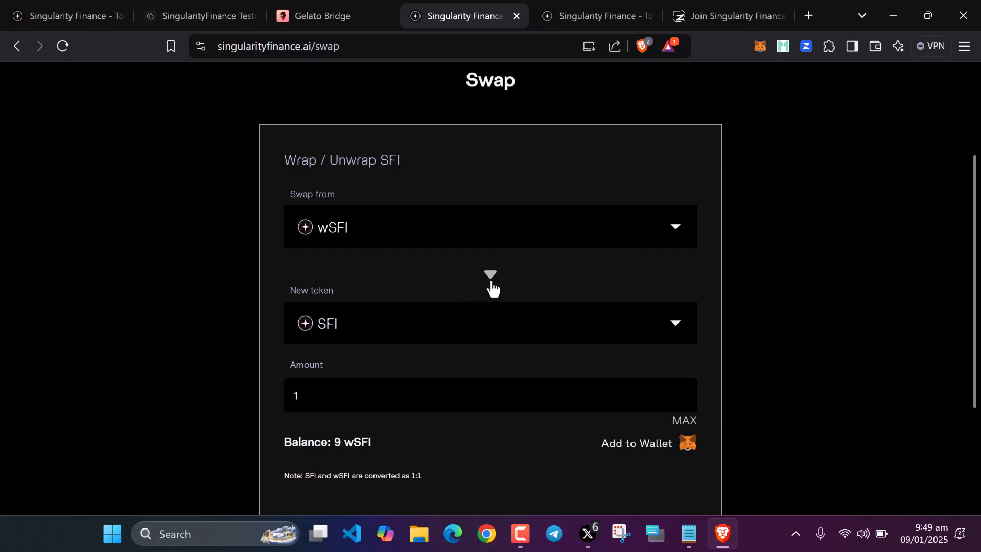
- Flip the swap back to SFI→wSFI, then connect the wallet on the wSFI staking page via Metamask
{"action": "left_click", "coordinate": [490, 275]}
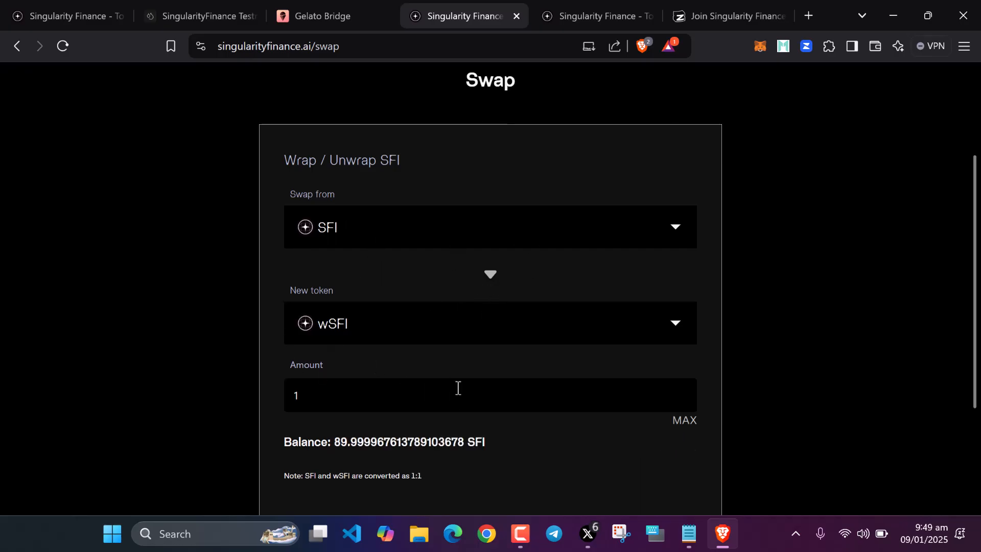
{"action": "mouse_move", "coordinate": [470, 68]}
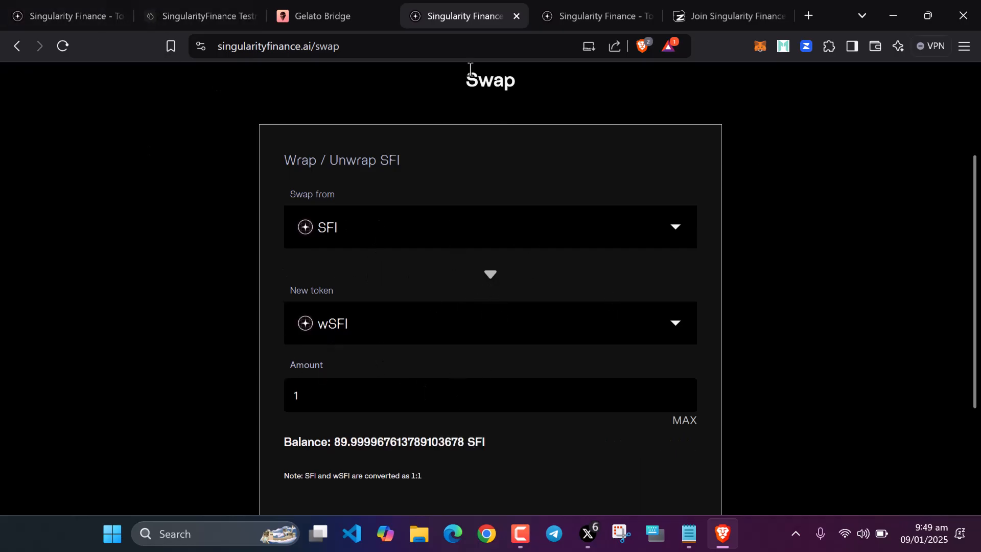
{"action": "left_click", "coordinate": [595, 16]}
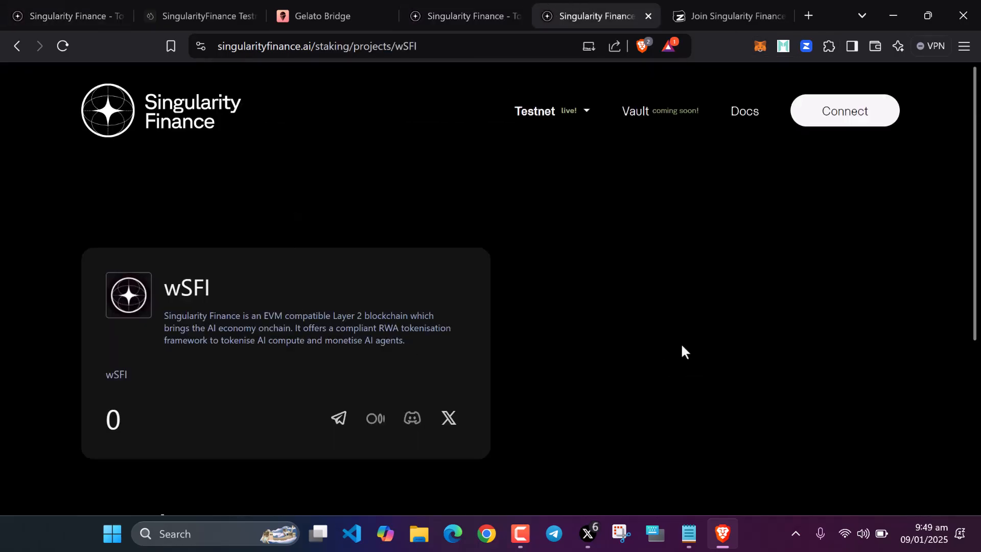
{"action": "mouse_move", "coordinate": [232, 316]}
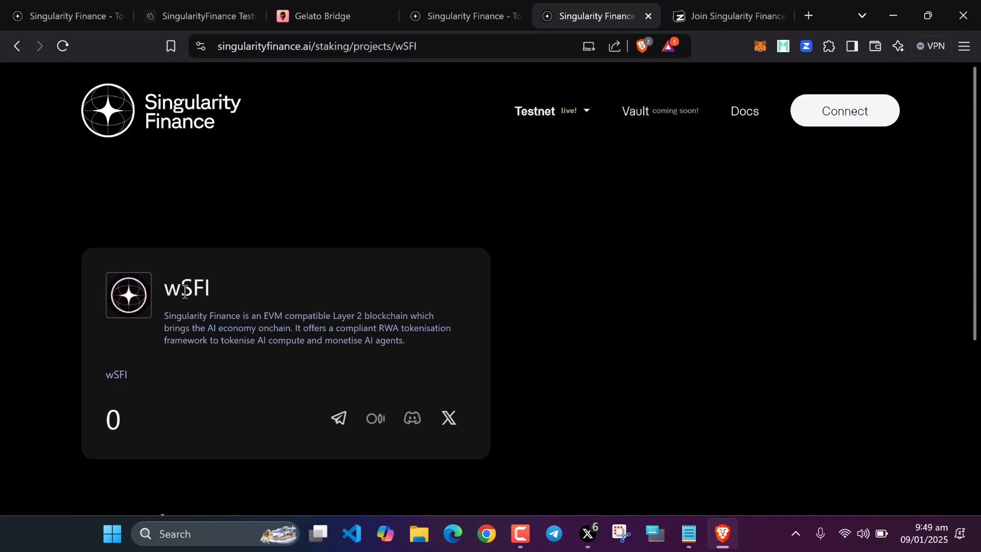
{"action": "mouse_move", "coordinate": [224, 319]}
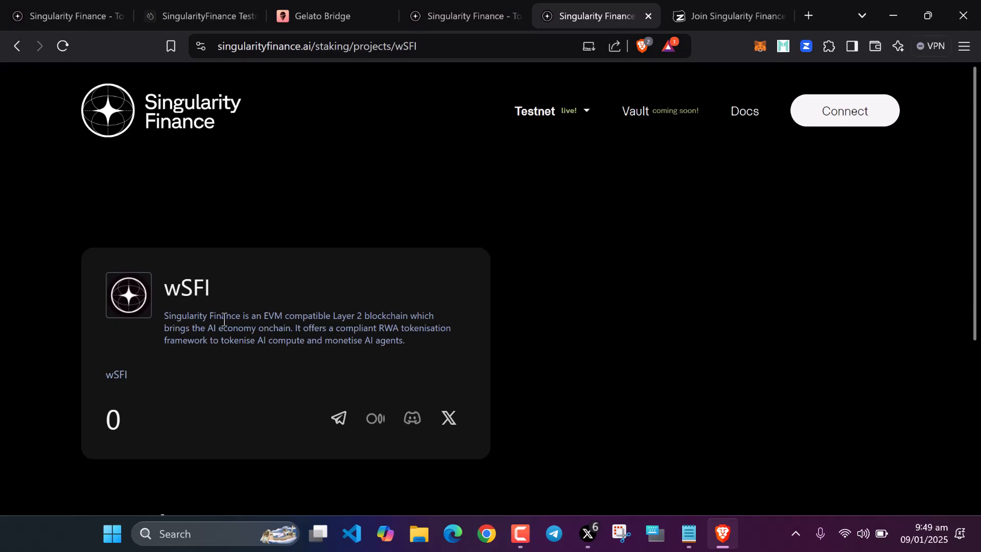
{"action": "left_click", "coordinate": [844, 111]}
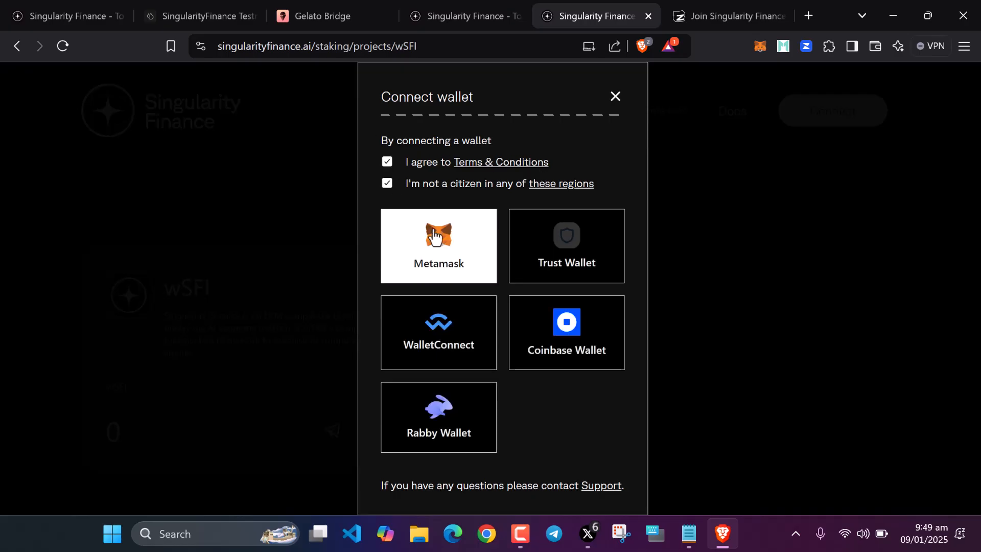
{"action": "left_click", "coordinate": [438, 246]}
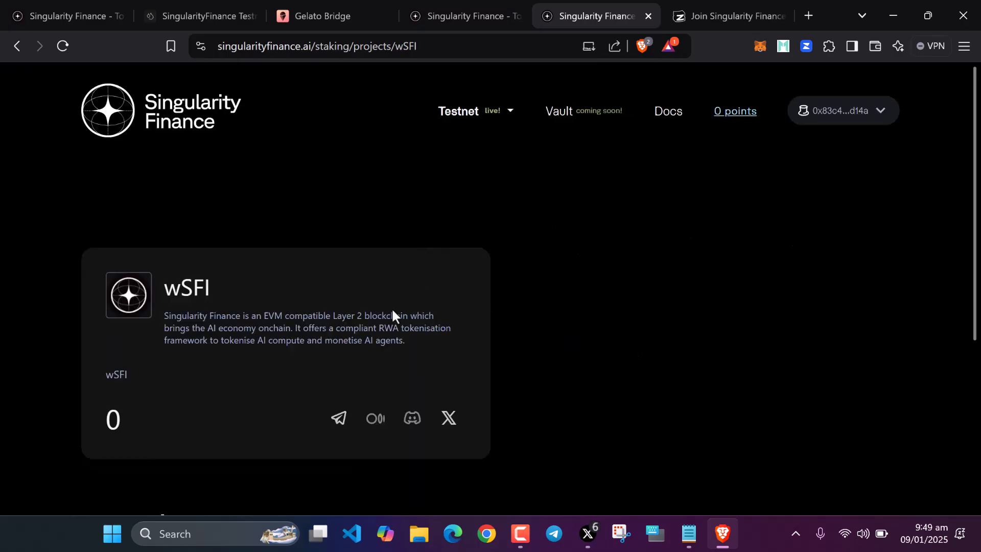
{"action": "scroll", "scroll_direction": "down", "scroll_amount": 3}
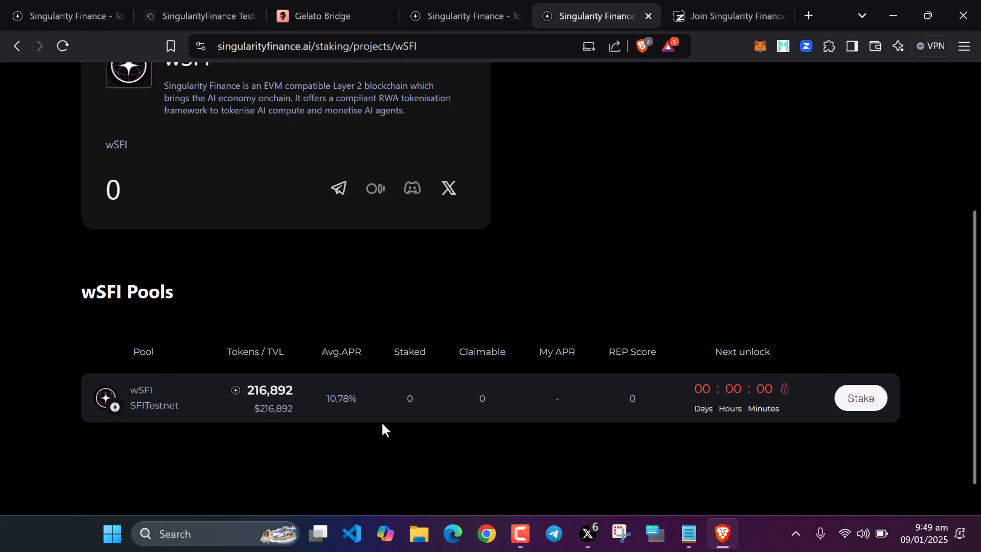
- Stake 4 wSFI into the wSFI pool: approve spending, deposit, and confirm both transactions in the wallet
{"action": "left_click", "coordinate": [861, 397]}
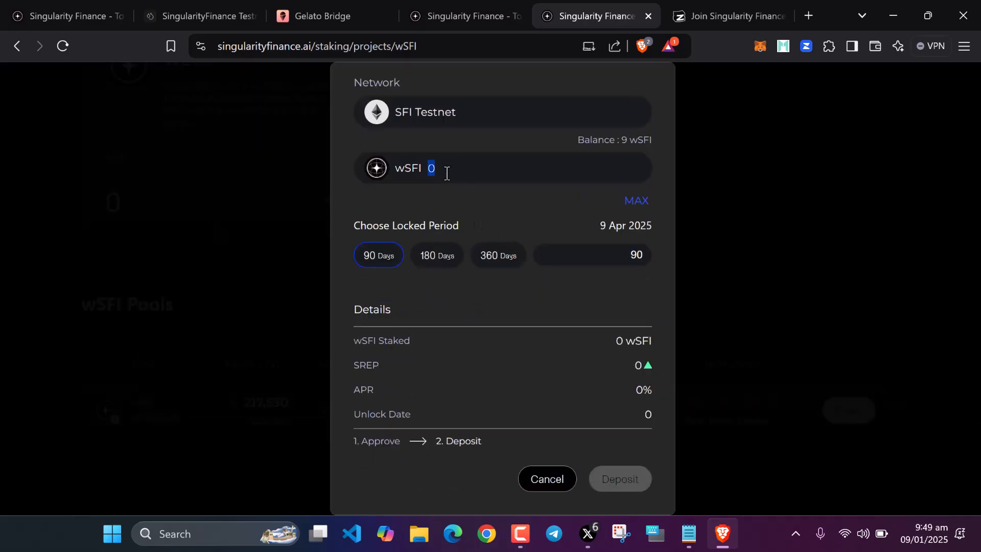
{"action": "mouse_move", "coordinate": [478, 201]}
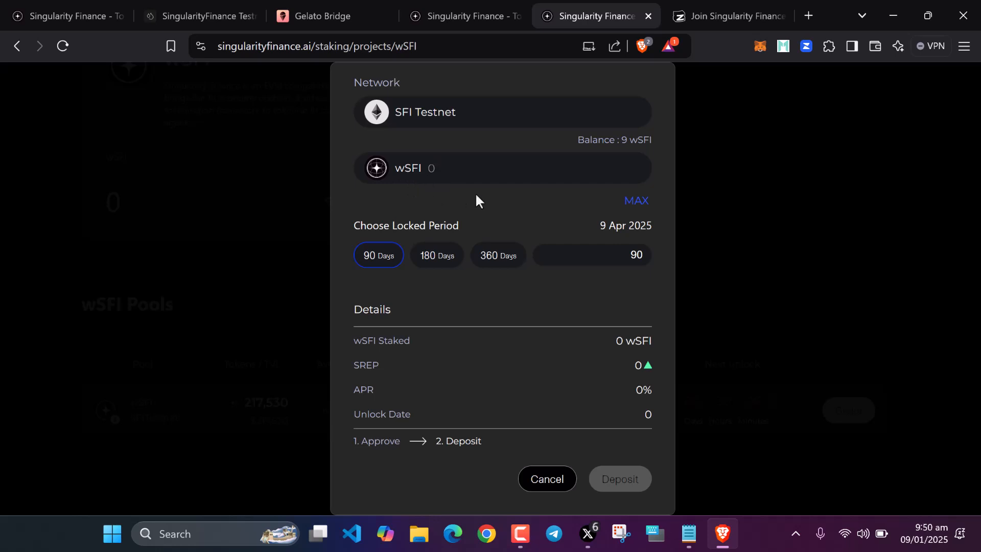
{"action": "type", "text": "4"}
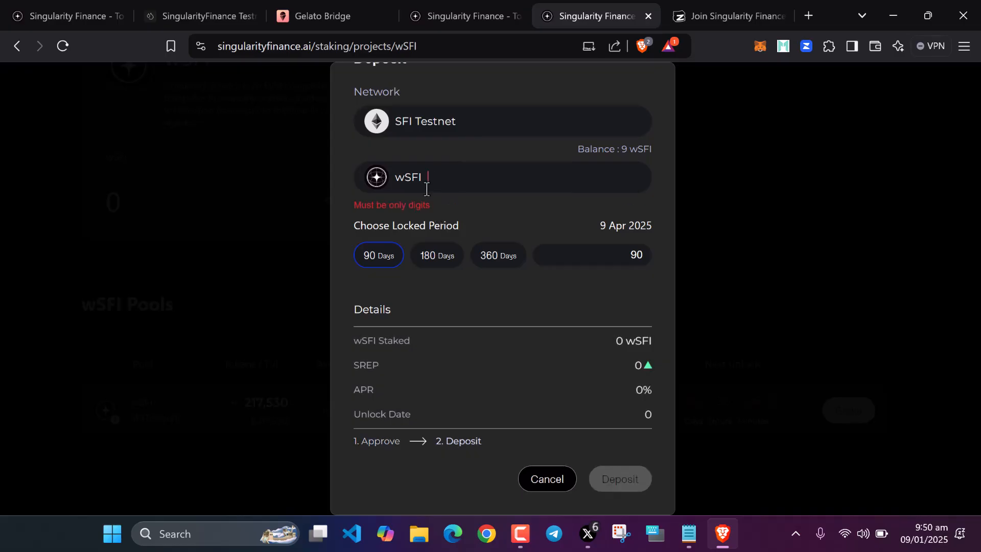
{"action": "type", "text": "4"}
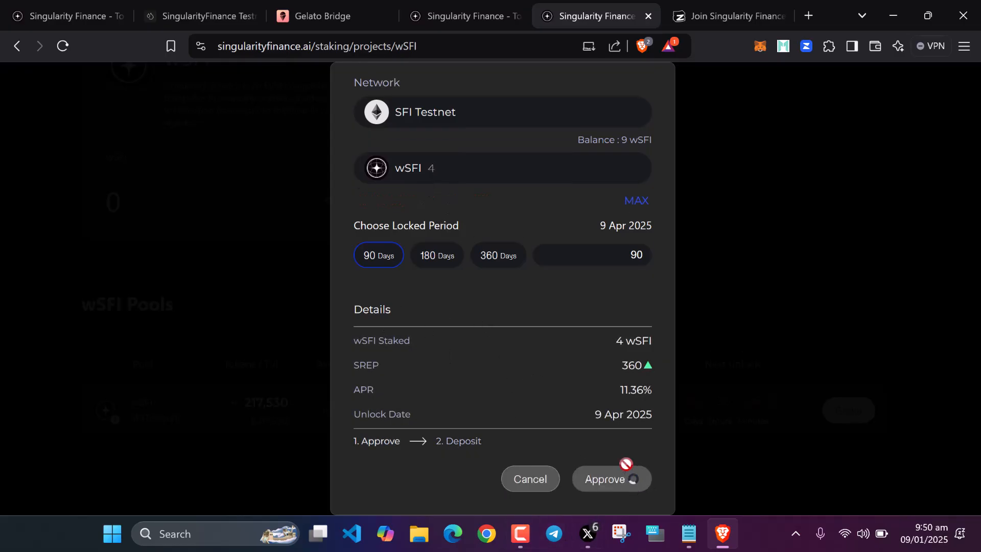
{"action": "left_click", "coordinate": [610, 478]}
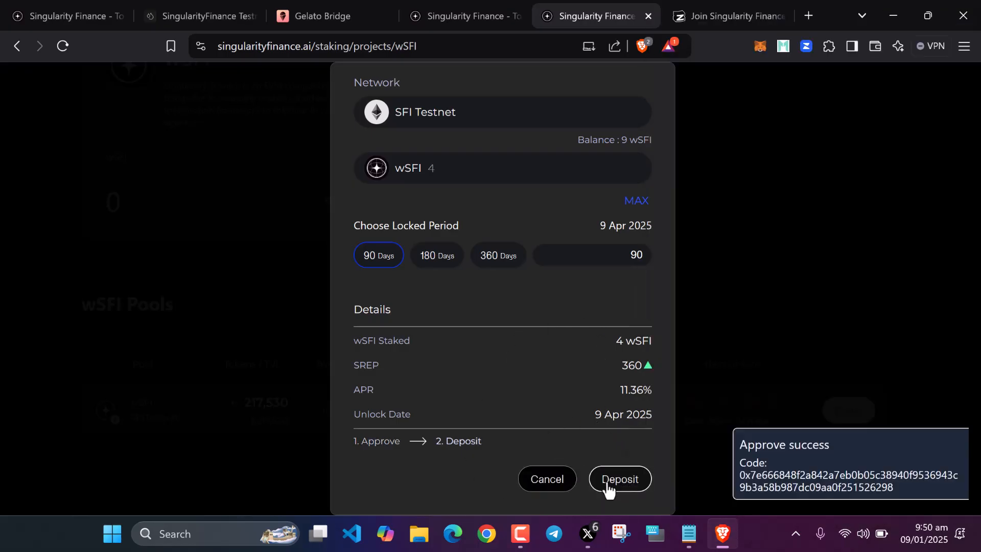
{"action": "left_click", "coordinate": [619, 479]}
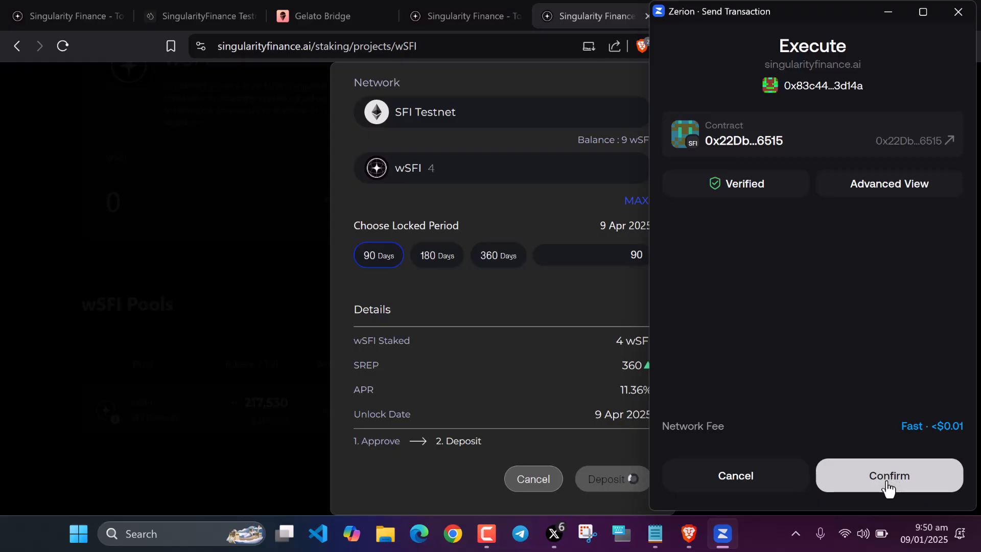
{"action": "left_click", "coordinate": [888, 475]}
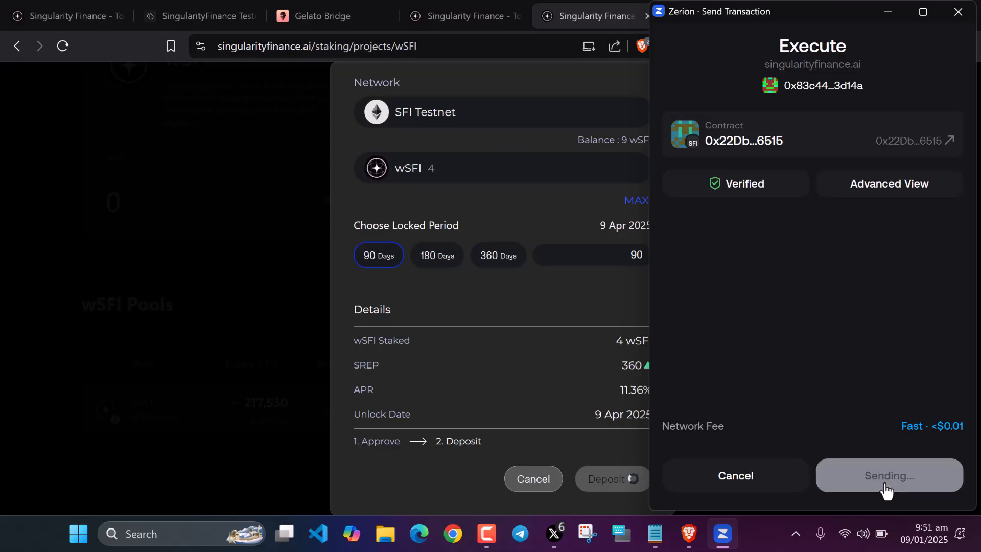
{"action": "left_click", "coordinate": [888, 475]}
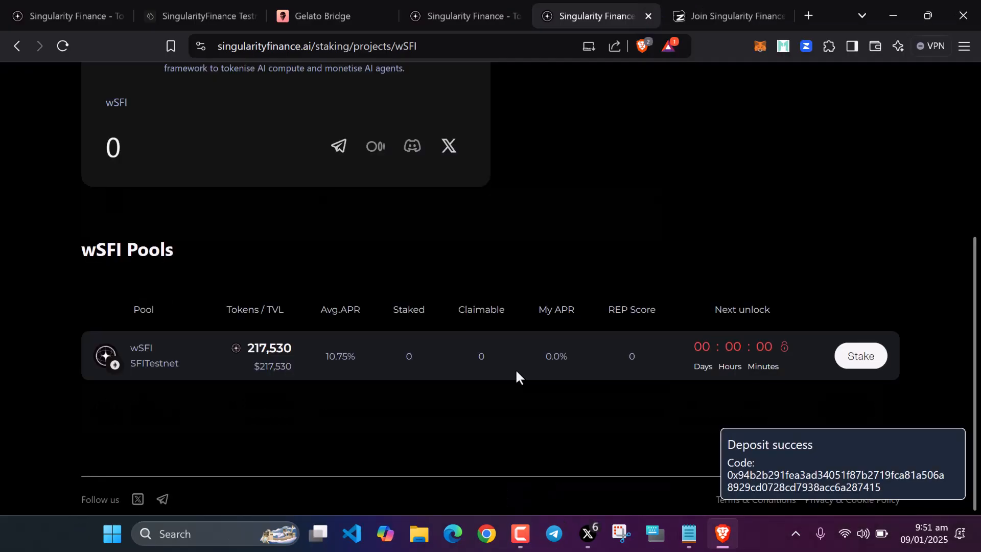
{"action": "mouse_move", "coordinate": [498, 381]}
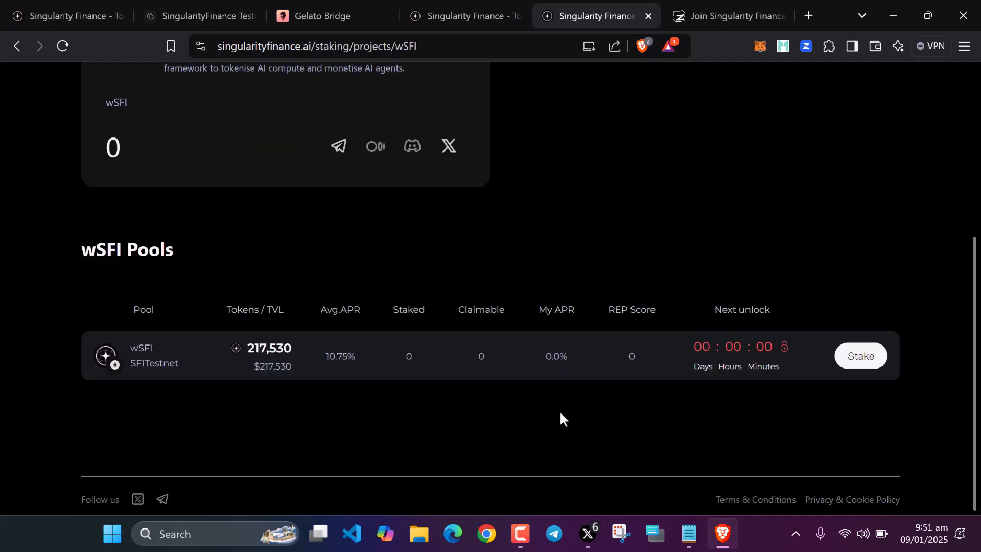
{"action": "mouse_move", "coordinate": [665, 139]}
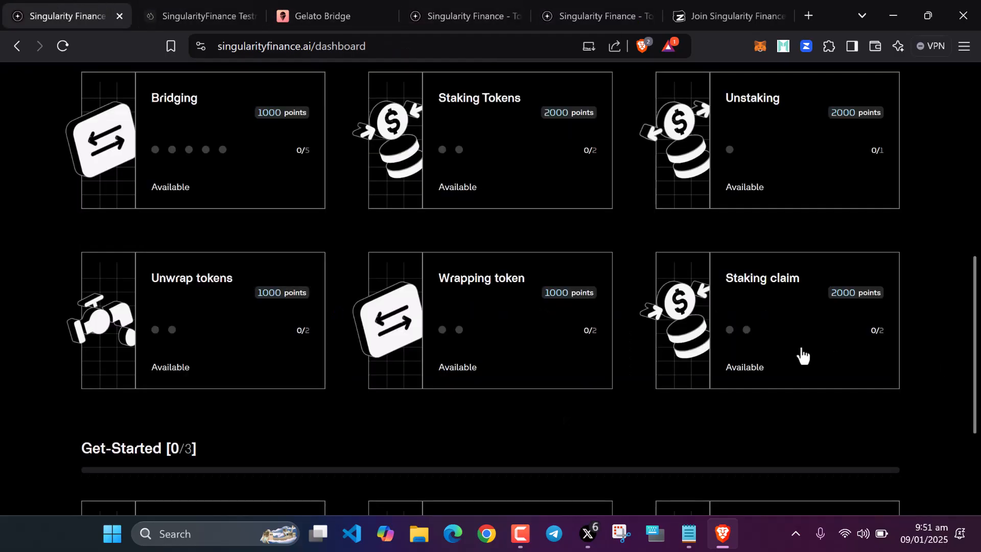
{"action": "mouse_move", "coordinate": [811, 338]}
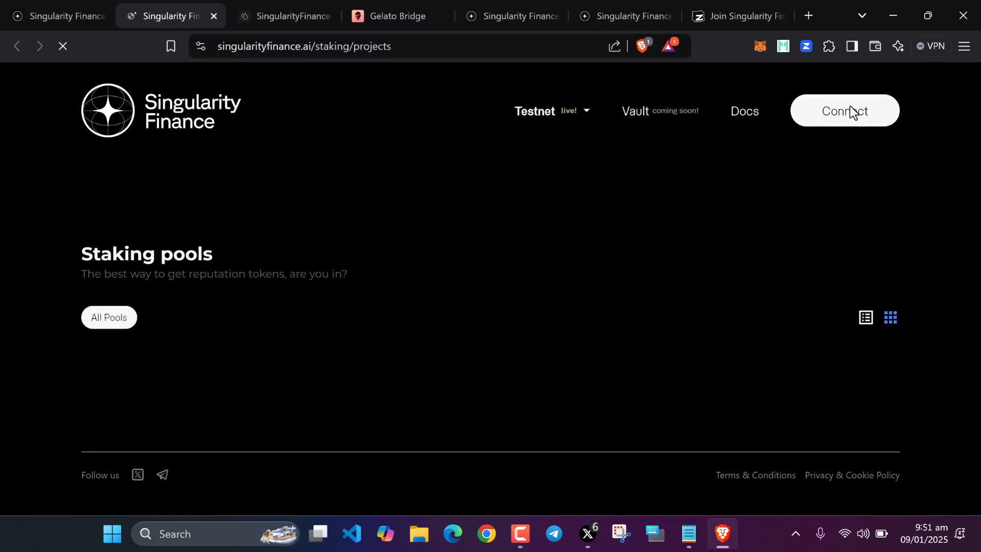
- Connect the wallet and go to the wSFI pool's details page with 4 wSFI staked
{"action": "left_click", "coordinate": [845, 110]}
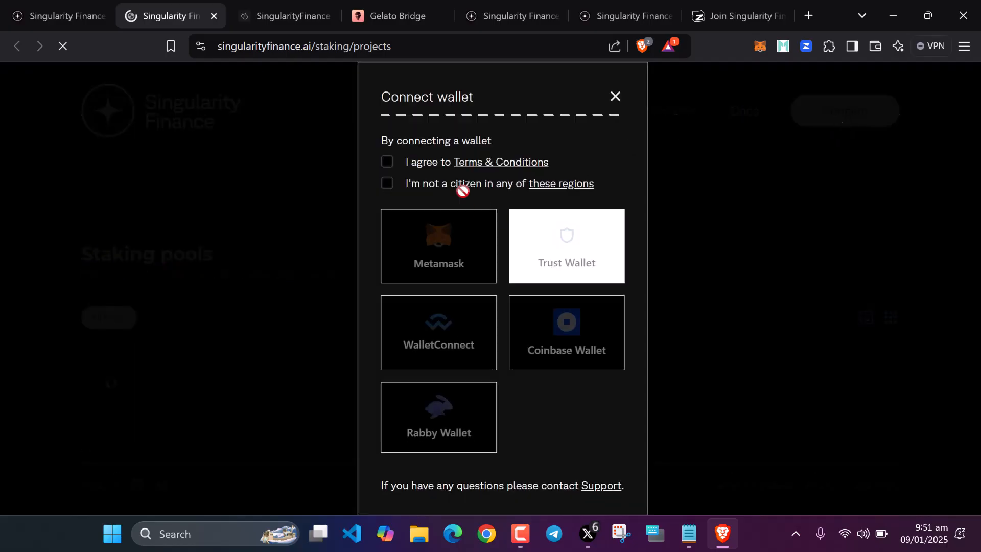
{"action": "left_click", "coordinate": [386, 162]}
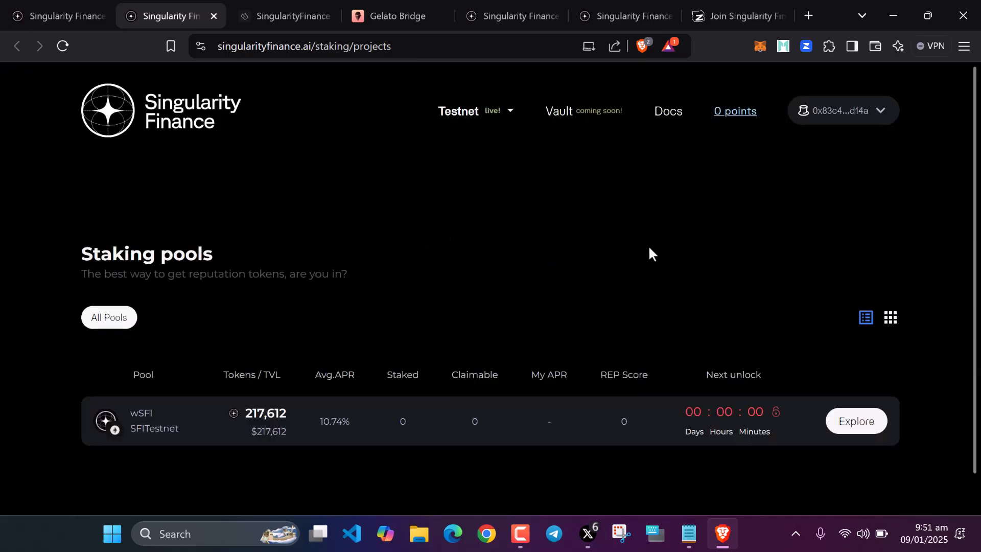
{"action": "scroll", "scroll_direction": "down", "scroll_amount": 3}
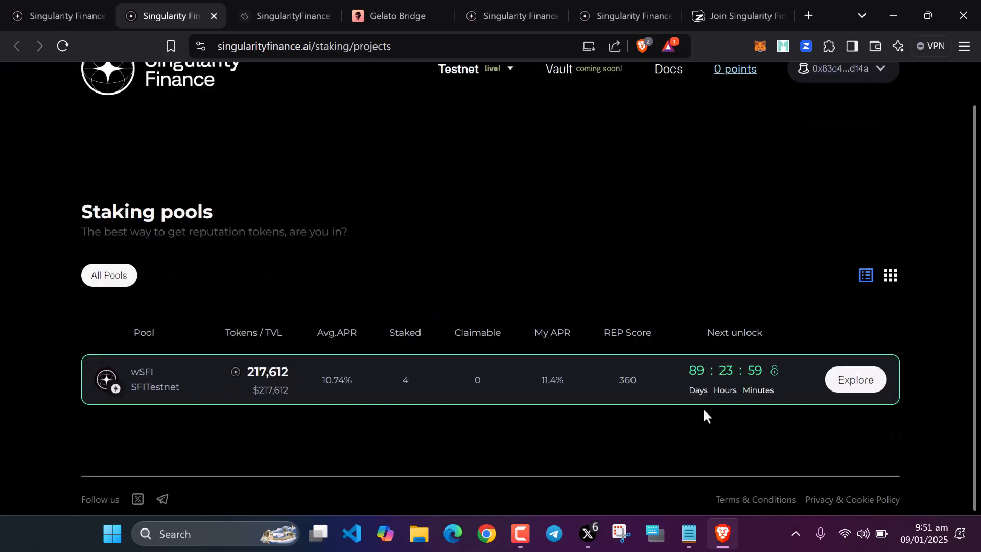
{"action": "left_click", "coordinate": [854, 380]}
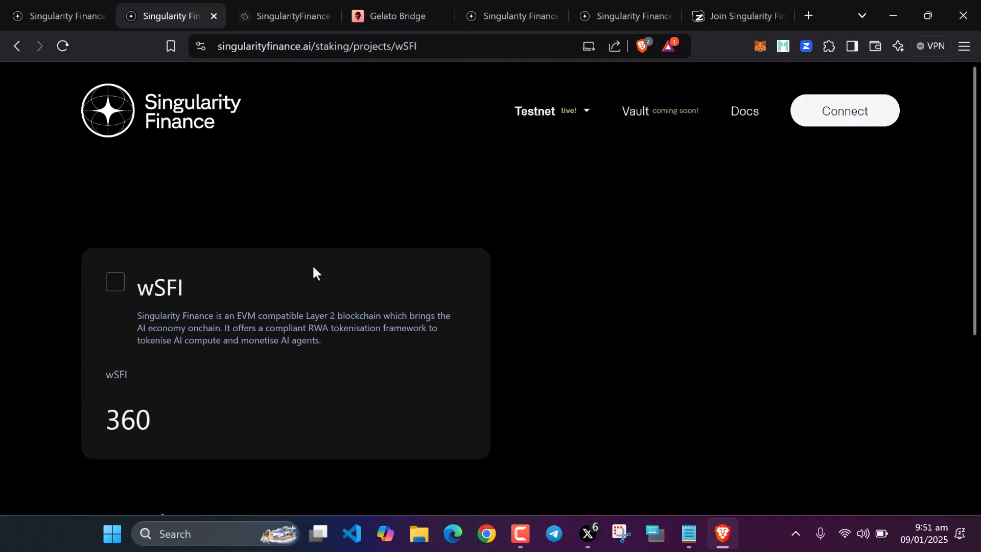
{"action": "scroll", "scroll_direction": "down", "scroll_amount": 3}
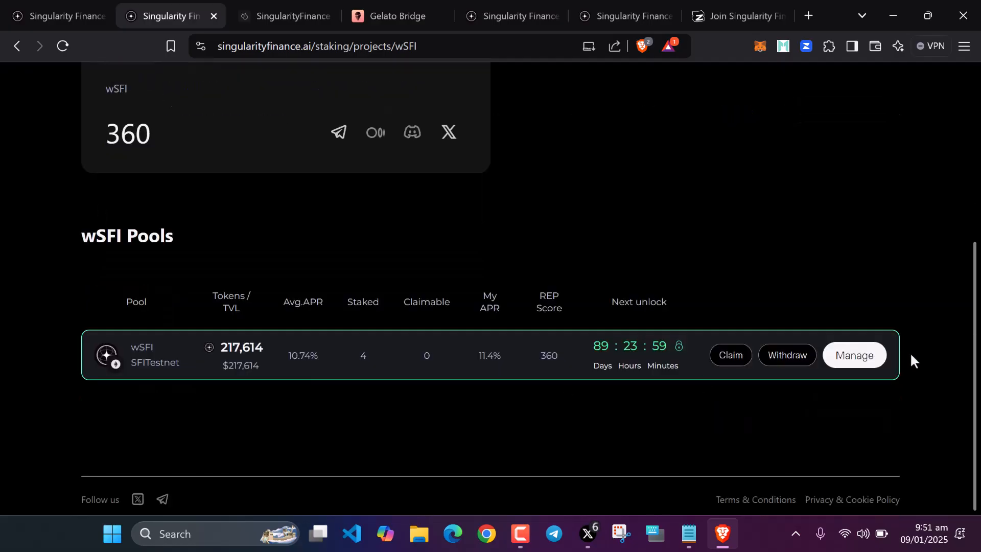
{"action": "mouse_move", "coordinate": [787, 359]}
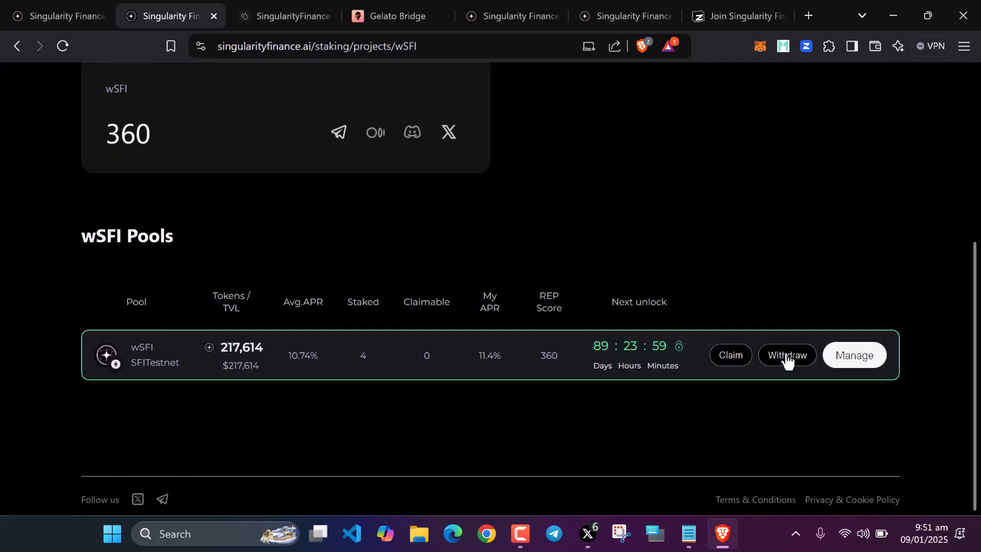
- Claim the wSFI pool's staking rewards and confirm the transaction in Zerion
{"action": "left_click", "coordinate": [729, 355]}
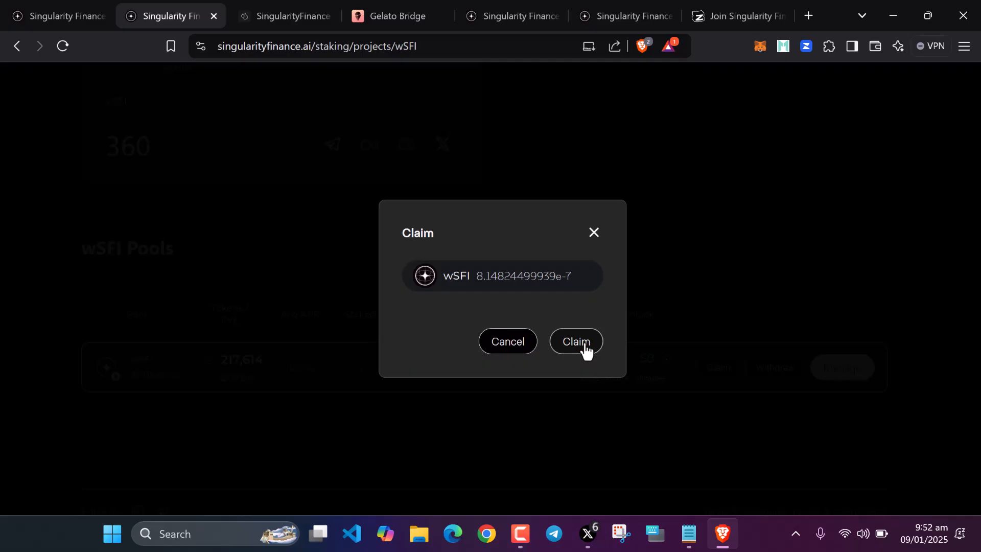
{"action": "left_click", "coordinate": [574, 341]}
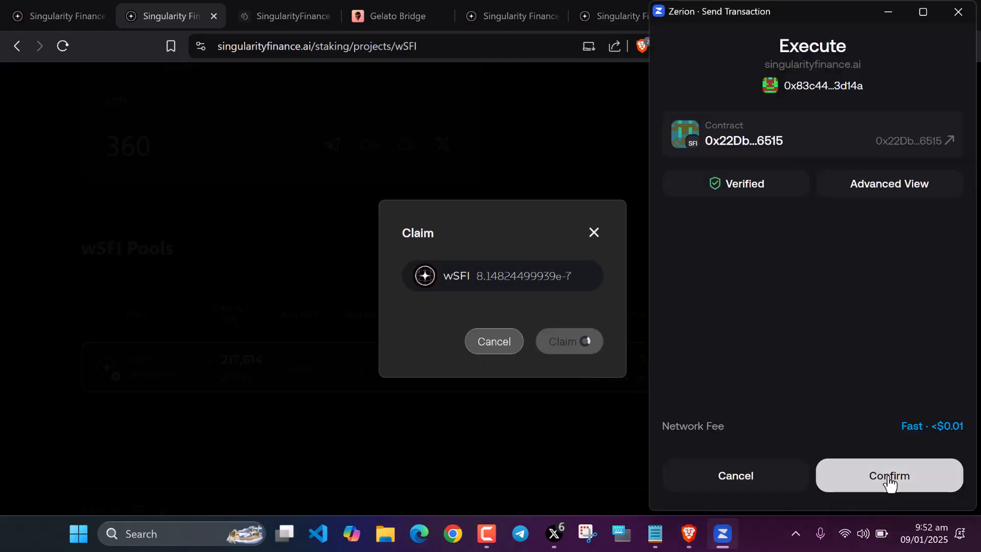
{"action": "left_click", "coordinate": [889, 475]}
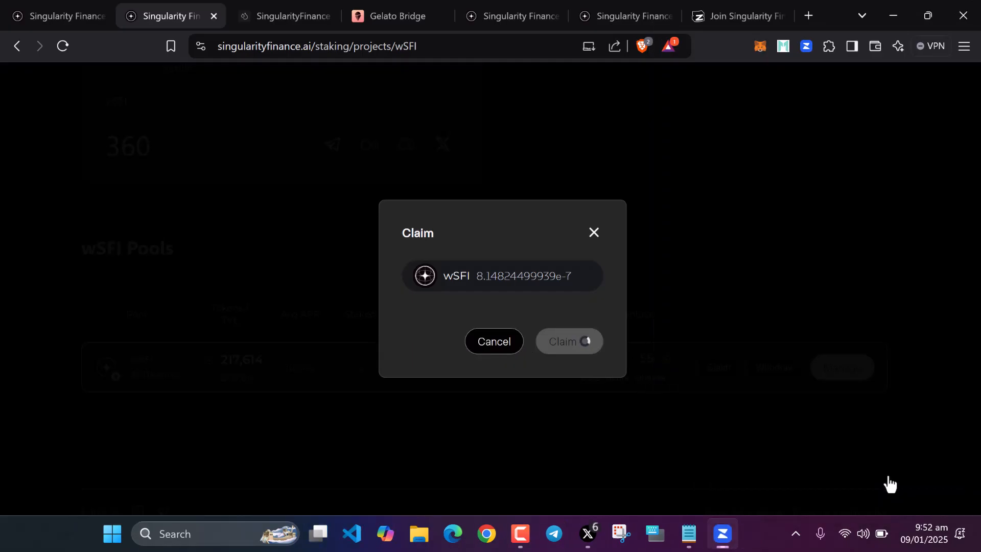
{"action": "left_click", "coordinate": [494, 341]}
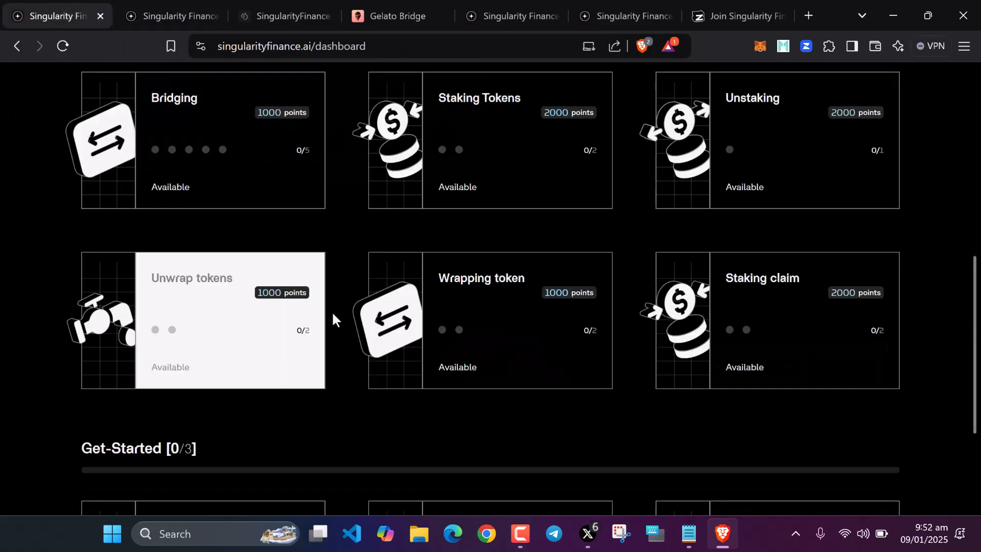
- Launch the Get-Started social quests from the dashboard onto the Zealy questboard
{"action": "scroll", "scroll_direction": "down", "scroll_amount": 3}
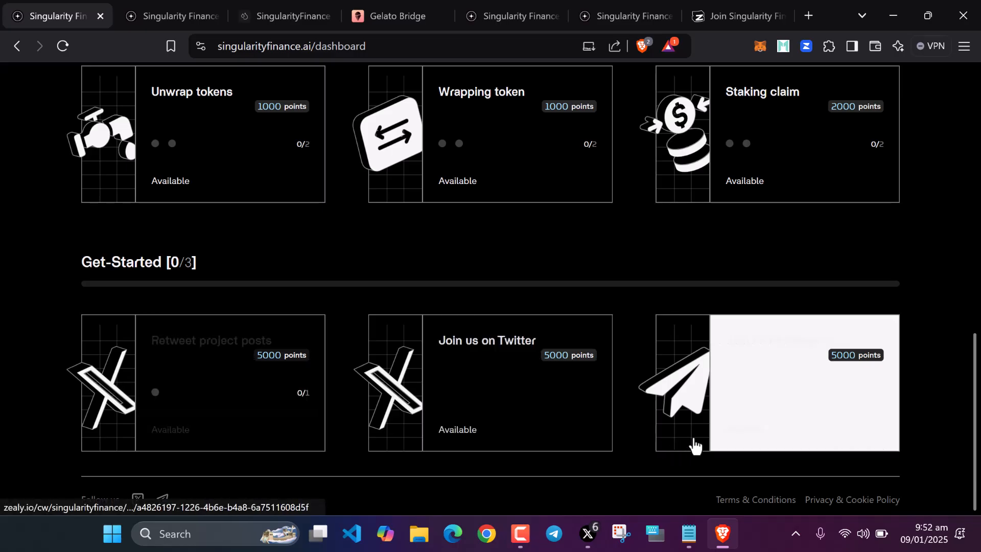
{"action": "mouse_move", "coordinate": [737, 407]}
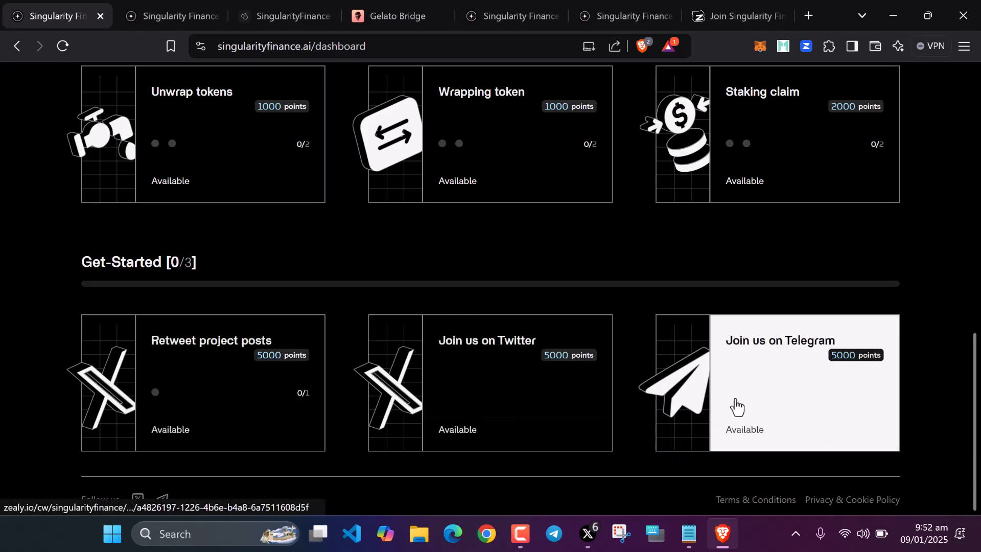
{"action": "mouse_move", "coordinate": [710, 442]}
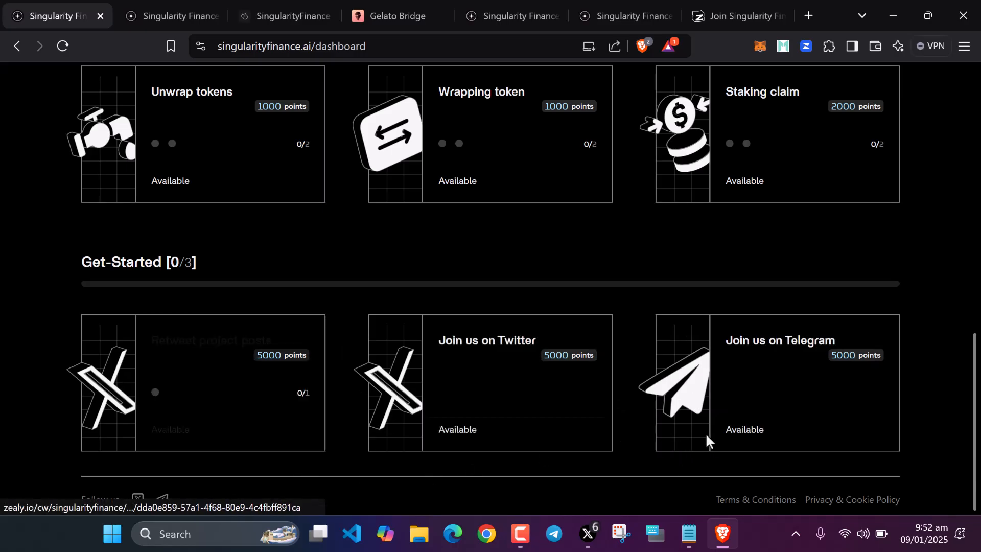
{"action": "left_click", "coordinate": [737, 16]}
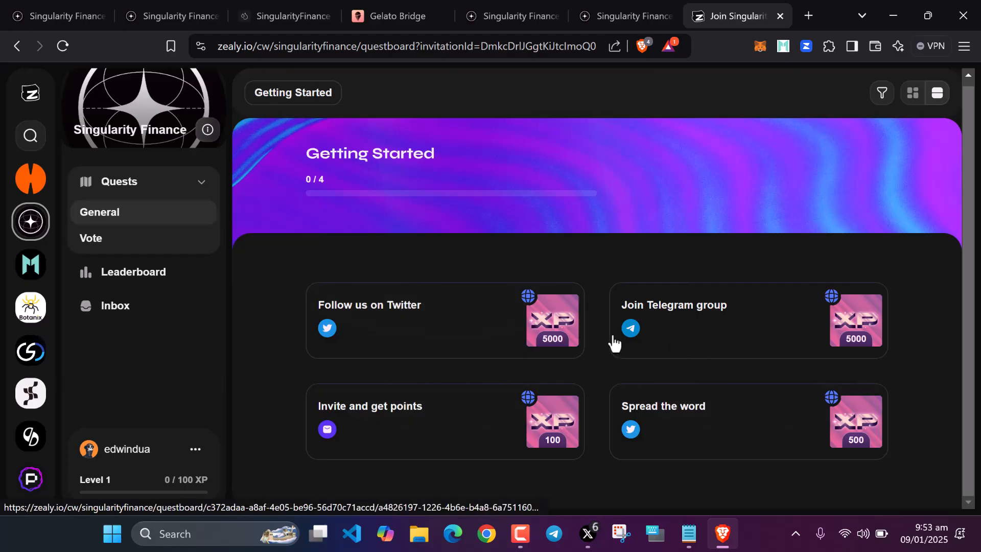
{"action": "mouse_move", "coordinate": [831, 424]}
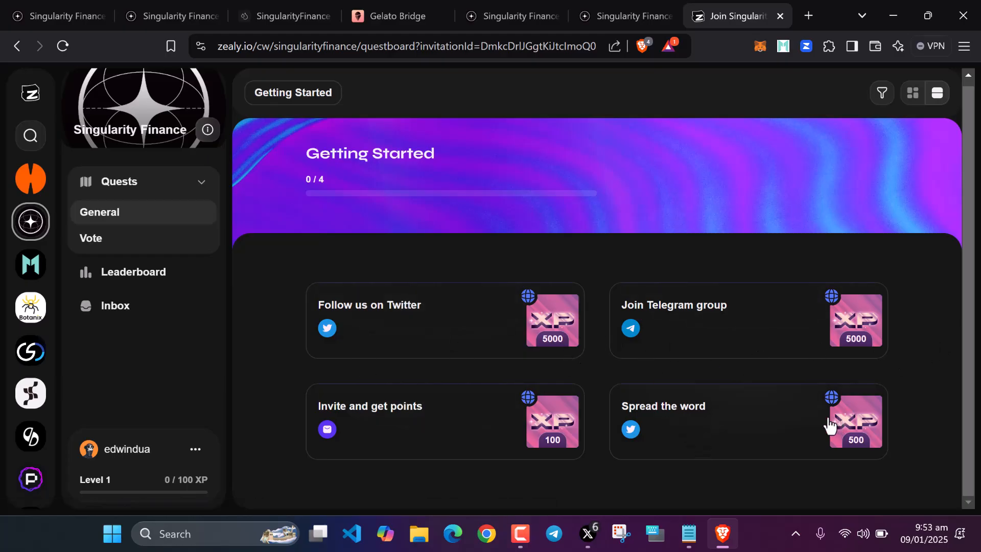
{"action": "mouse_move", "coordinate": [864, 368]}
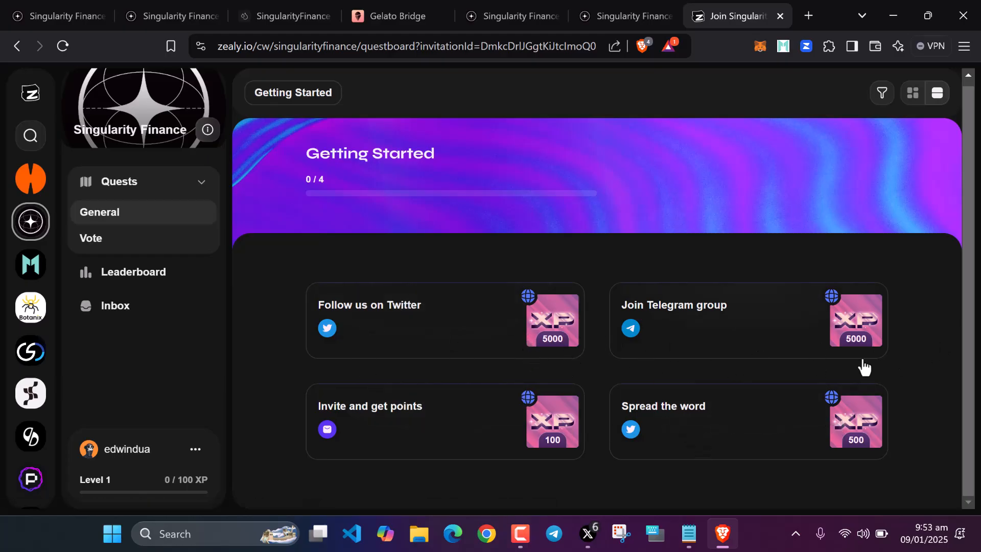
{"action": "mouse_move", "coordinate": [863, 442]}
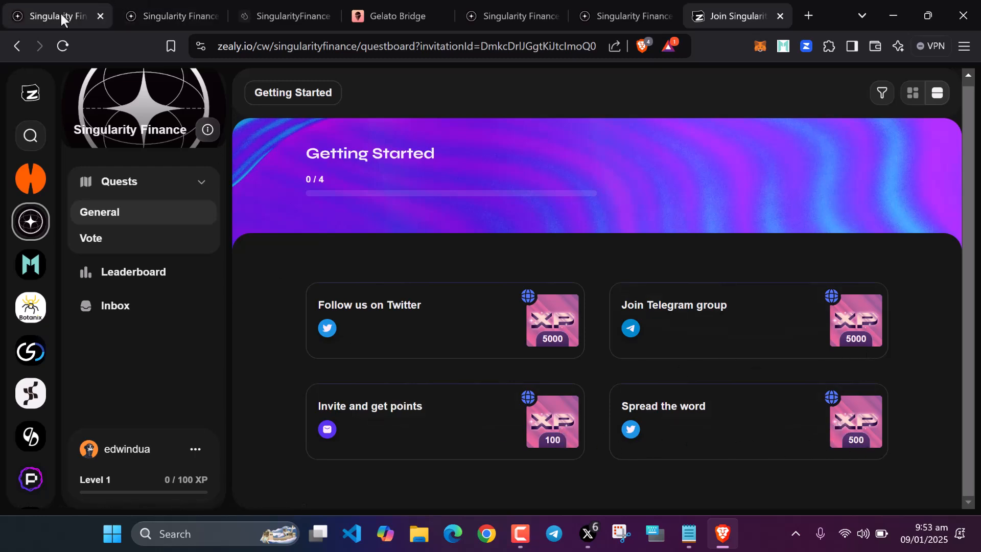
- Return to the testnet dashboard showing 0 points and 0 of 6 missions done
{"action": "left_click", "coordinate": [50, 15]}
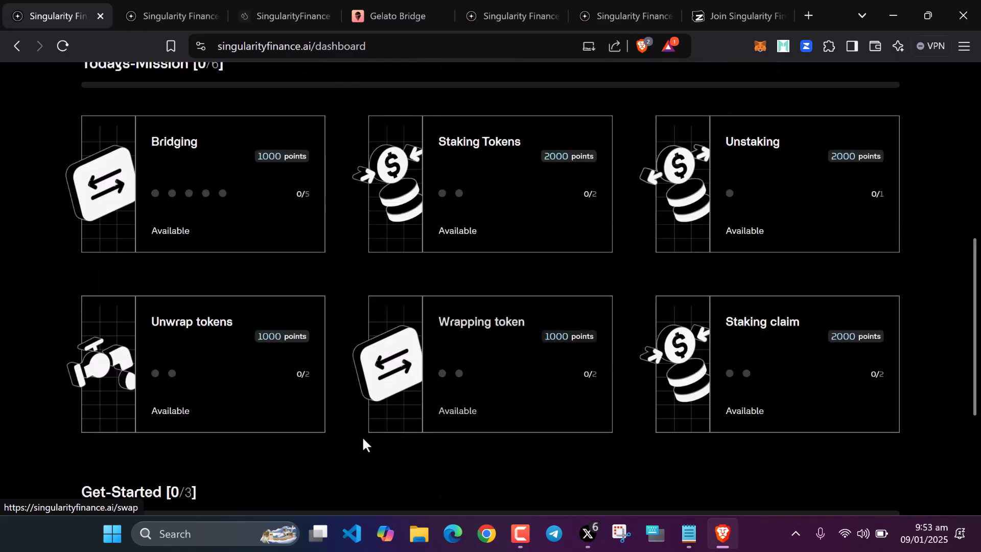
{"action": "scroll", "scroll_direction": "up", "scroll_amount": 3}
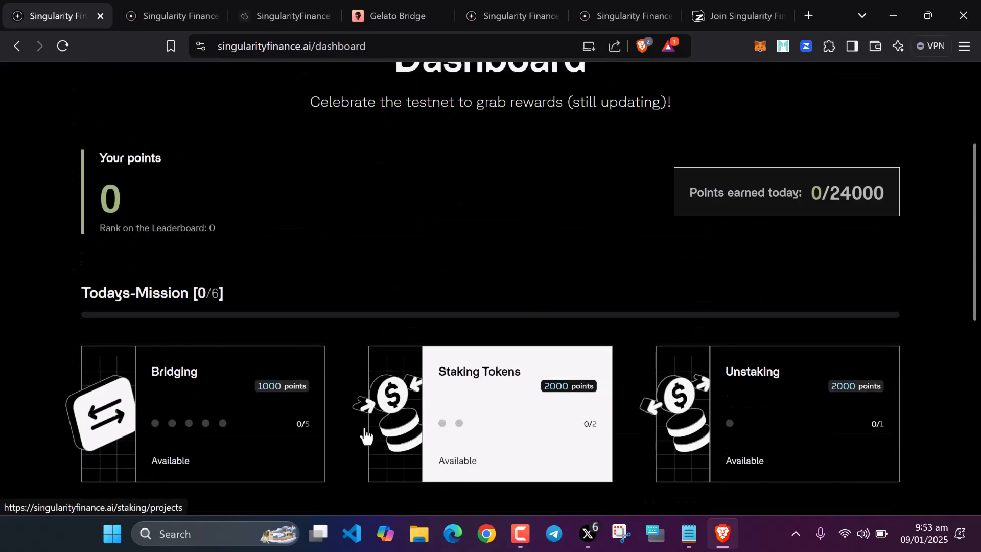
{"action": "scroll", "scroll_direction": "up", "scroll_amount": 3}
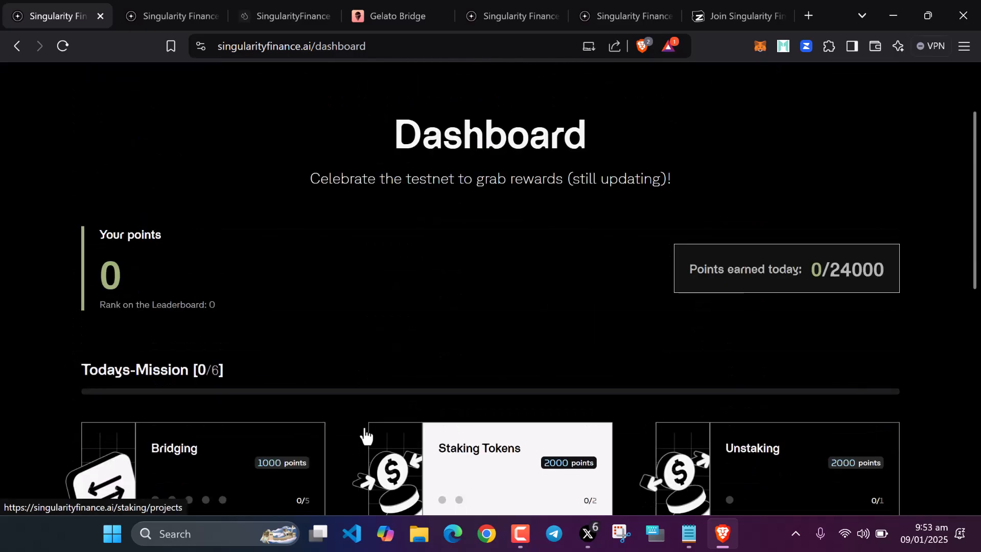